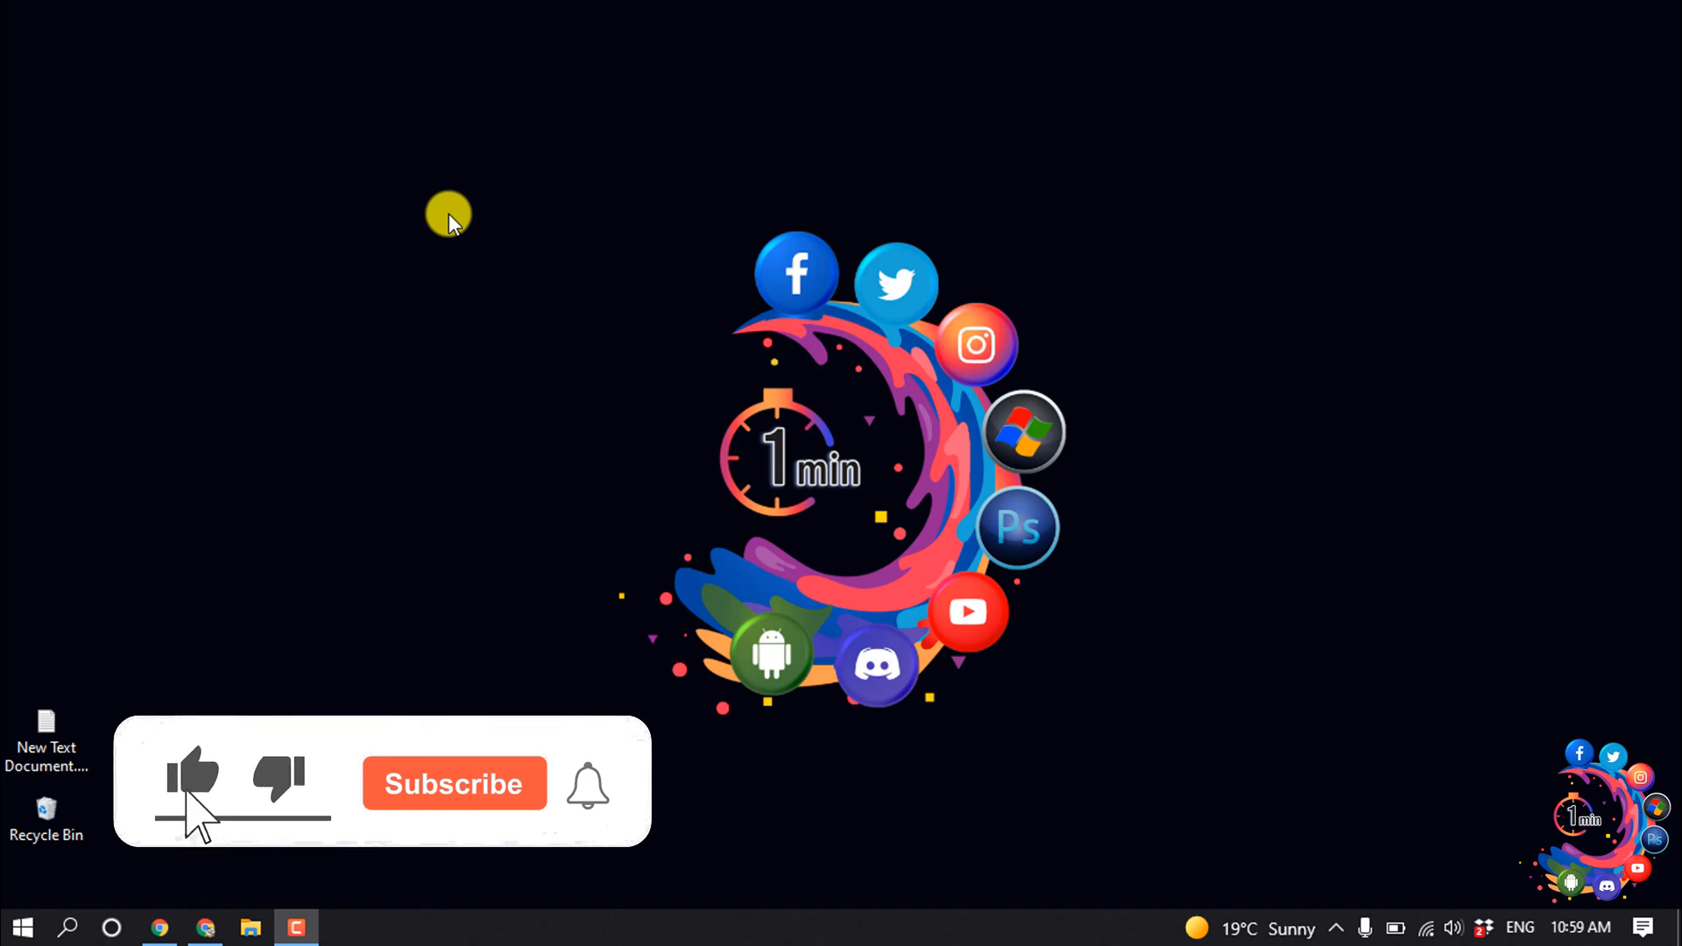
- Go to All Posts and begin editing the first post titled 'Table'
{"action": "left_click", "coordinate": [454, 783]}
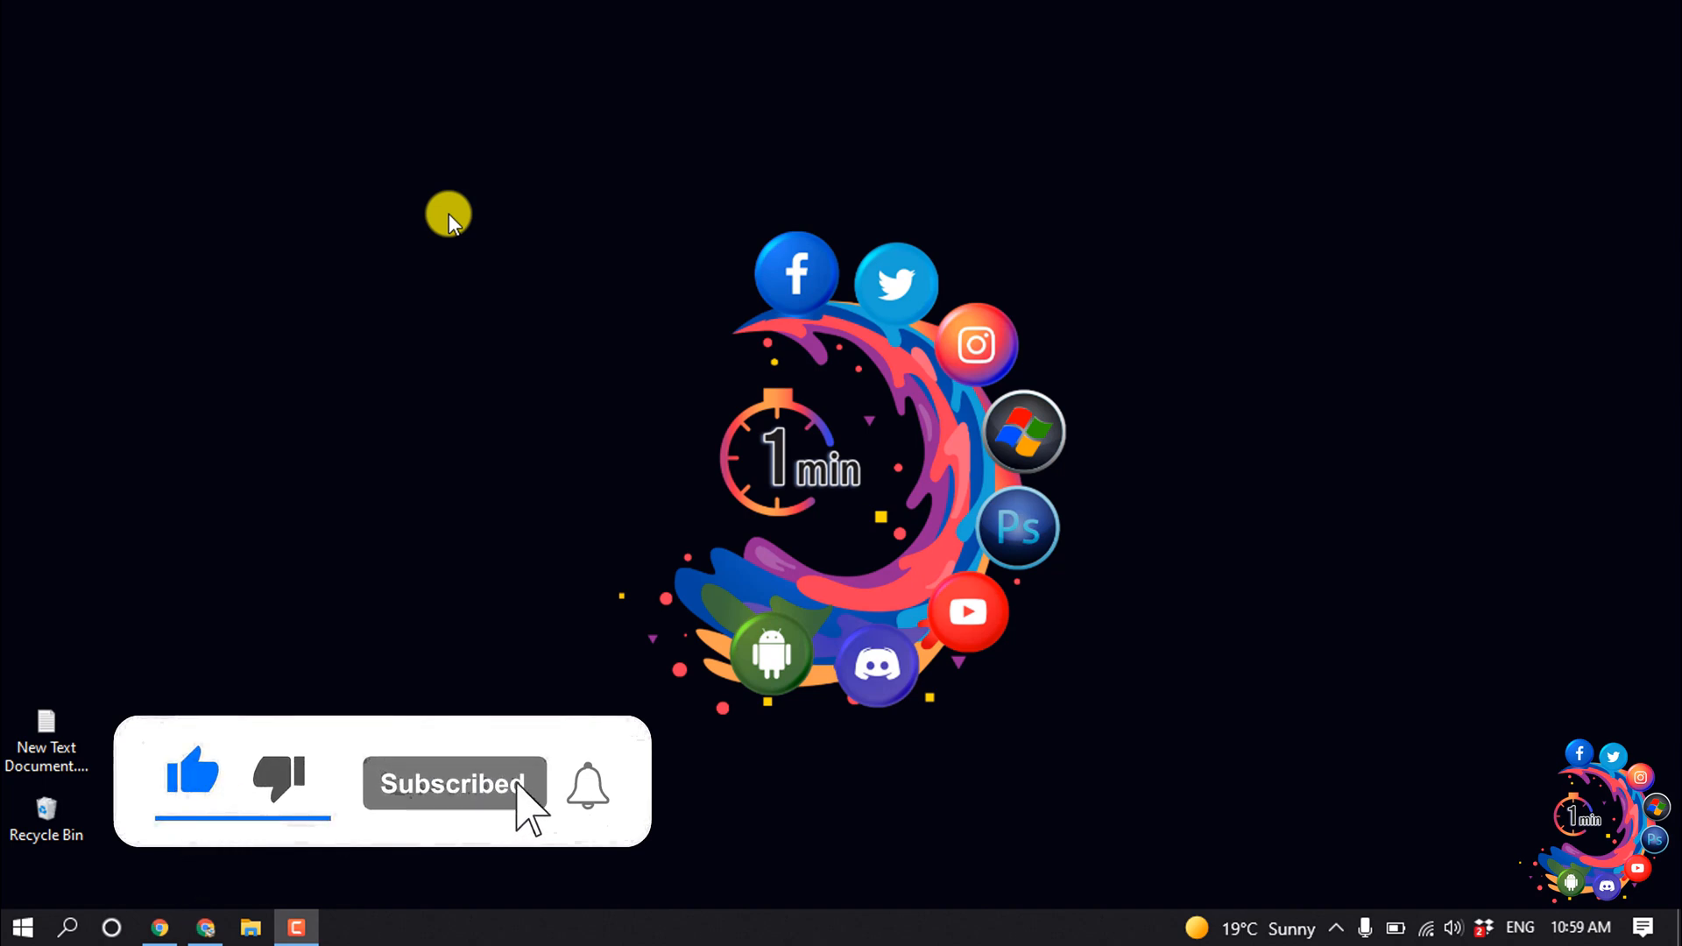
{"action": "left_click", "coordinate": [585, 796]}
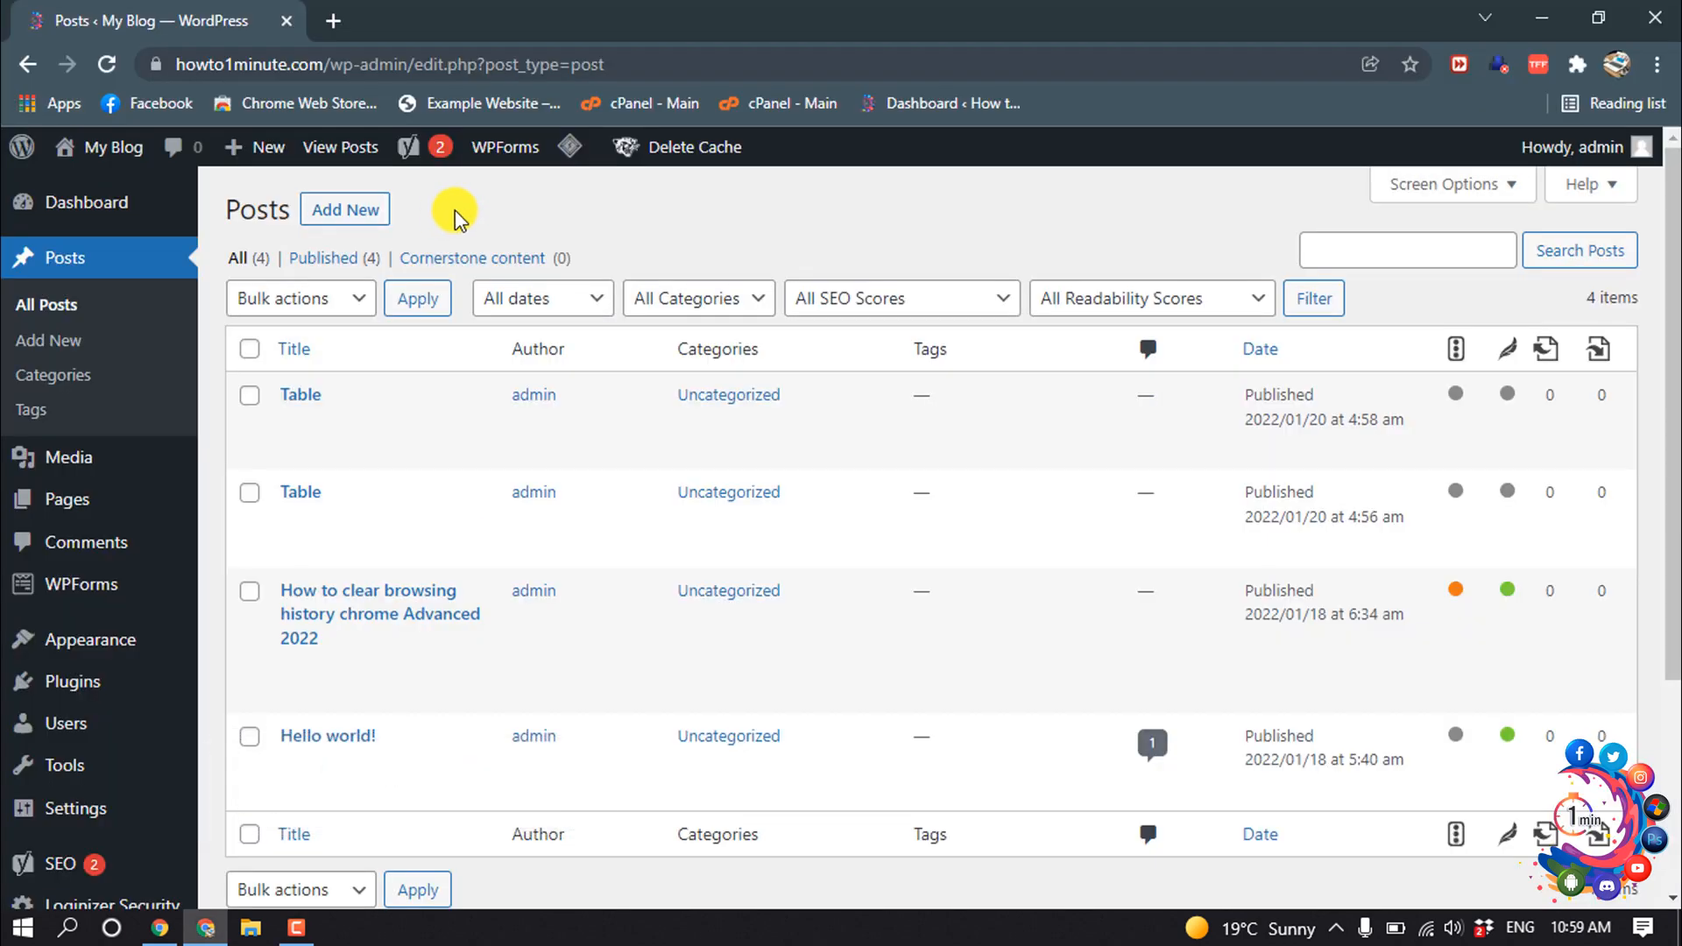
{"action": "mouse_move", "coordinate": [669, 431]}
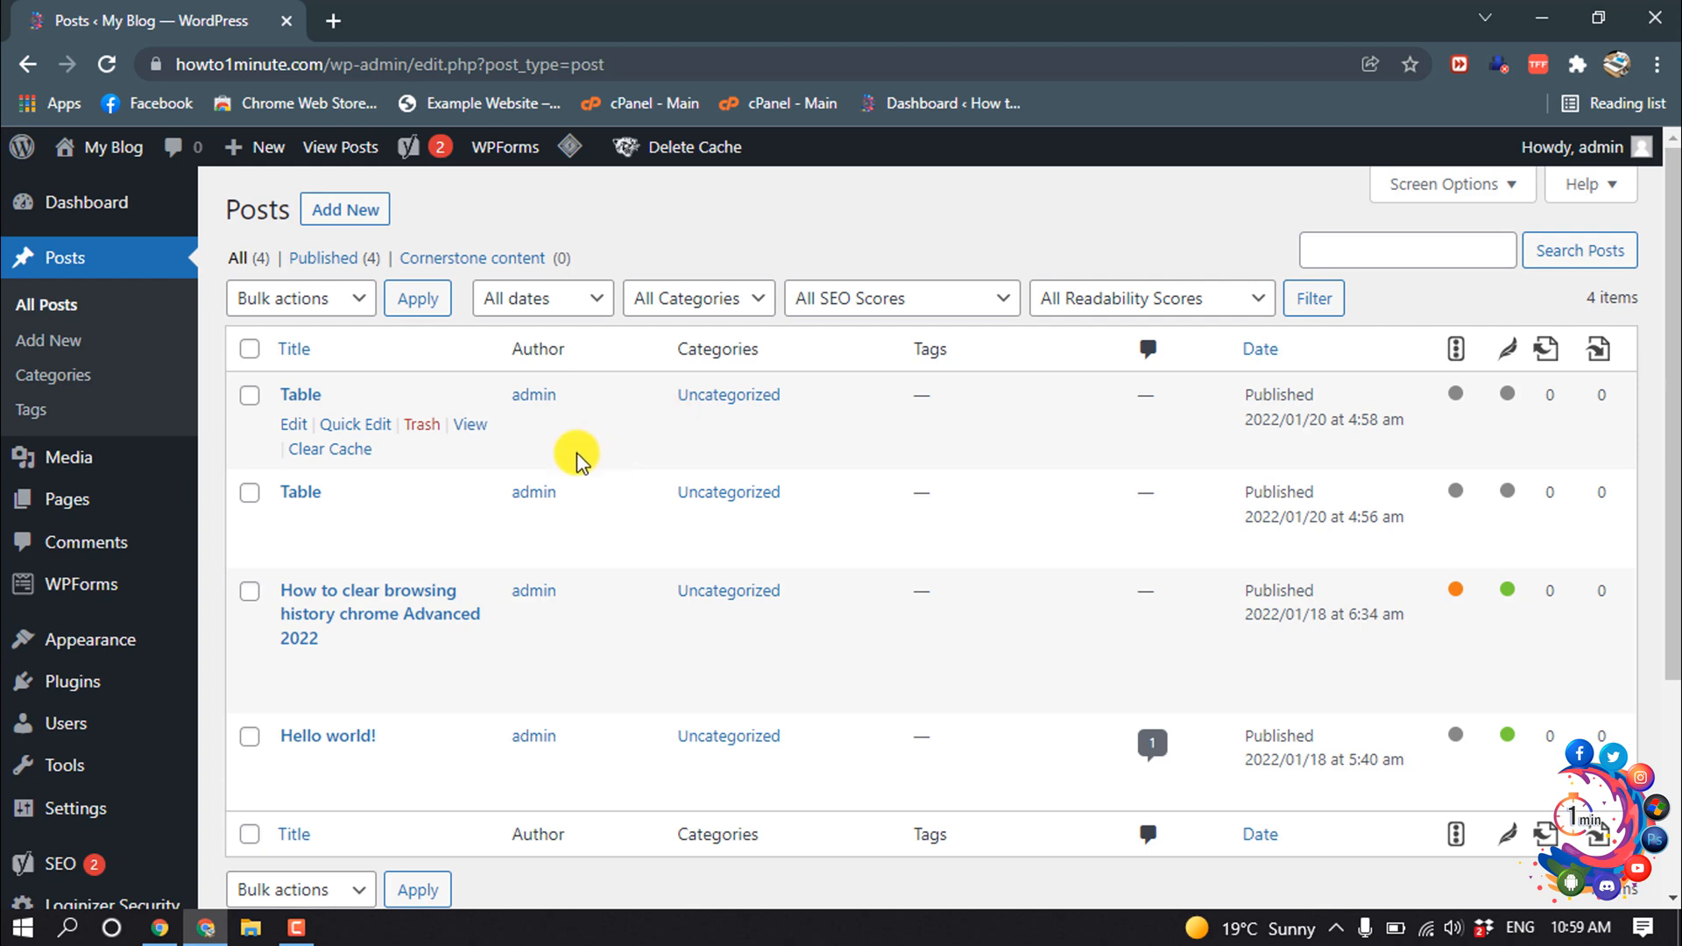
{"action": "left_click", "coordinate": [294, 424]}
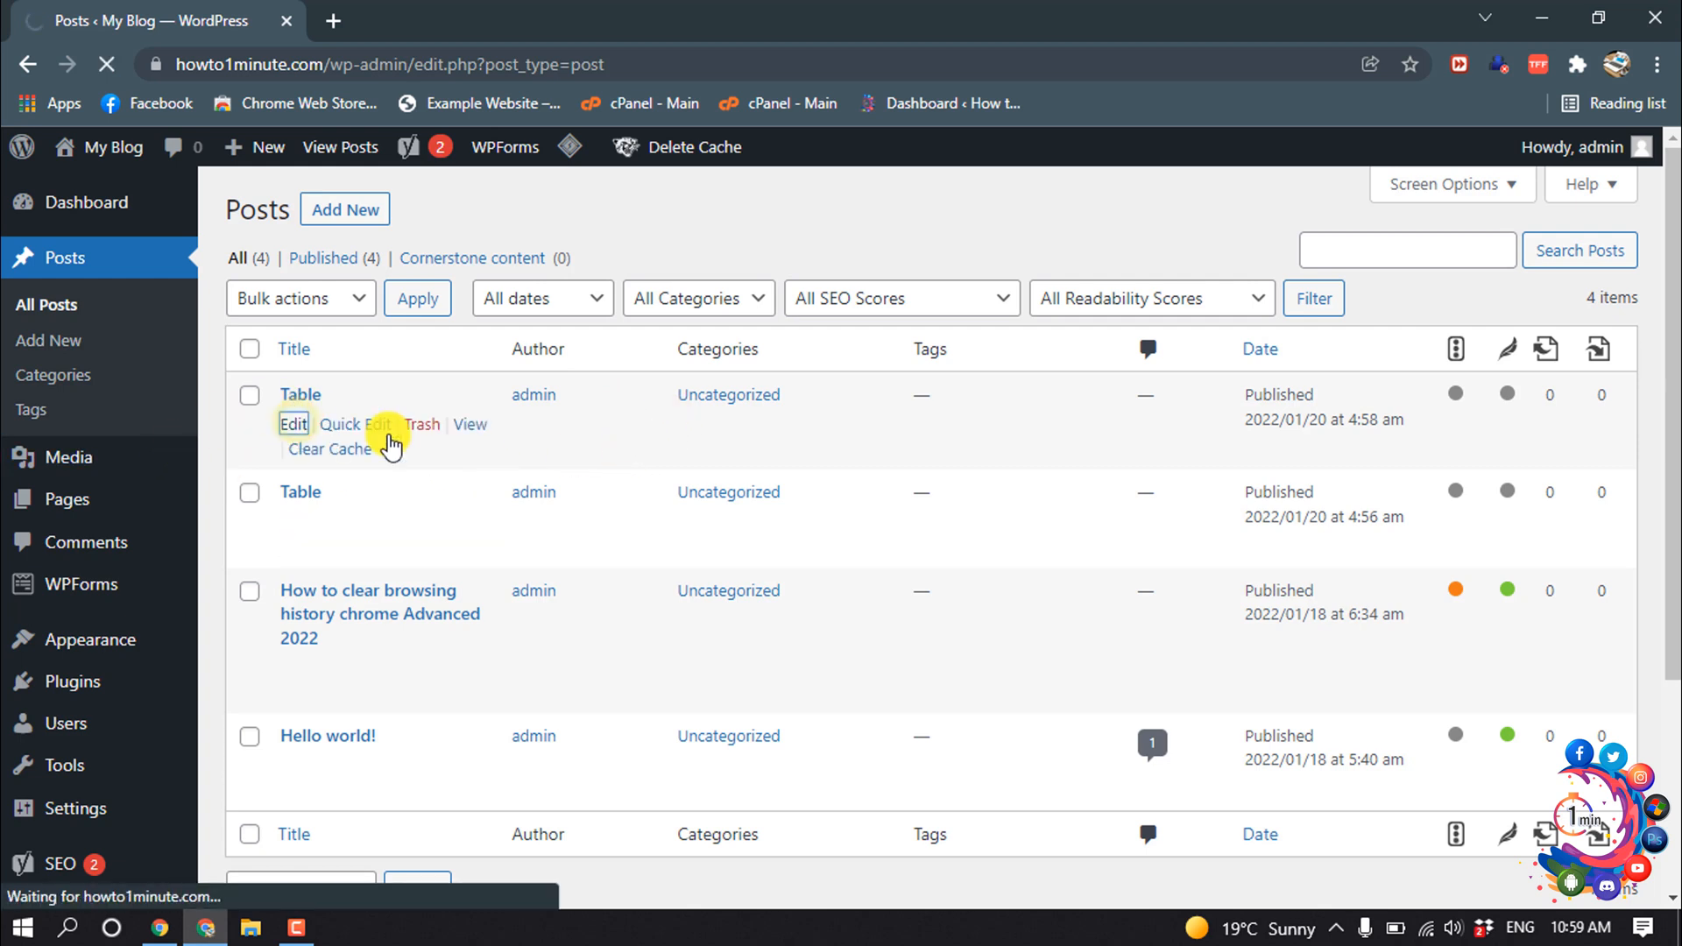
{"action": "left_click", "coordinate": [294, 424]}
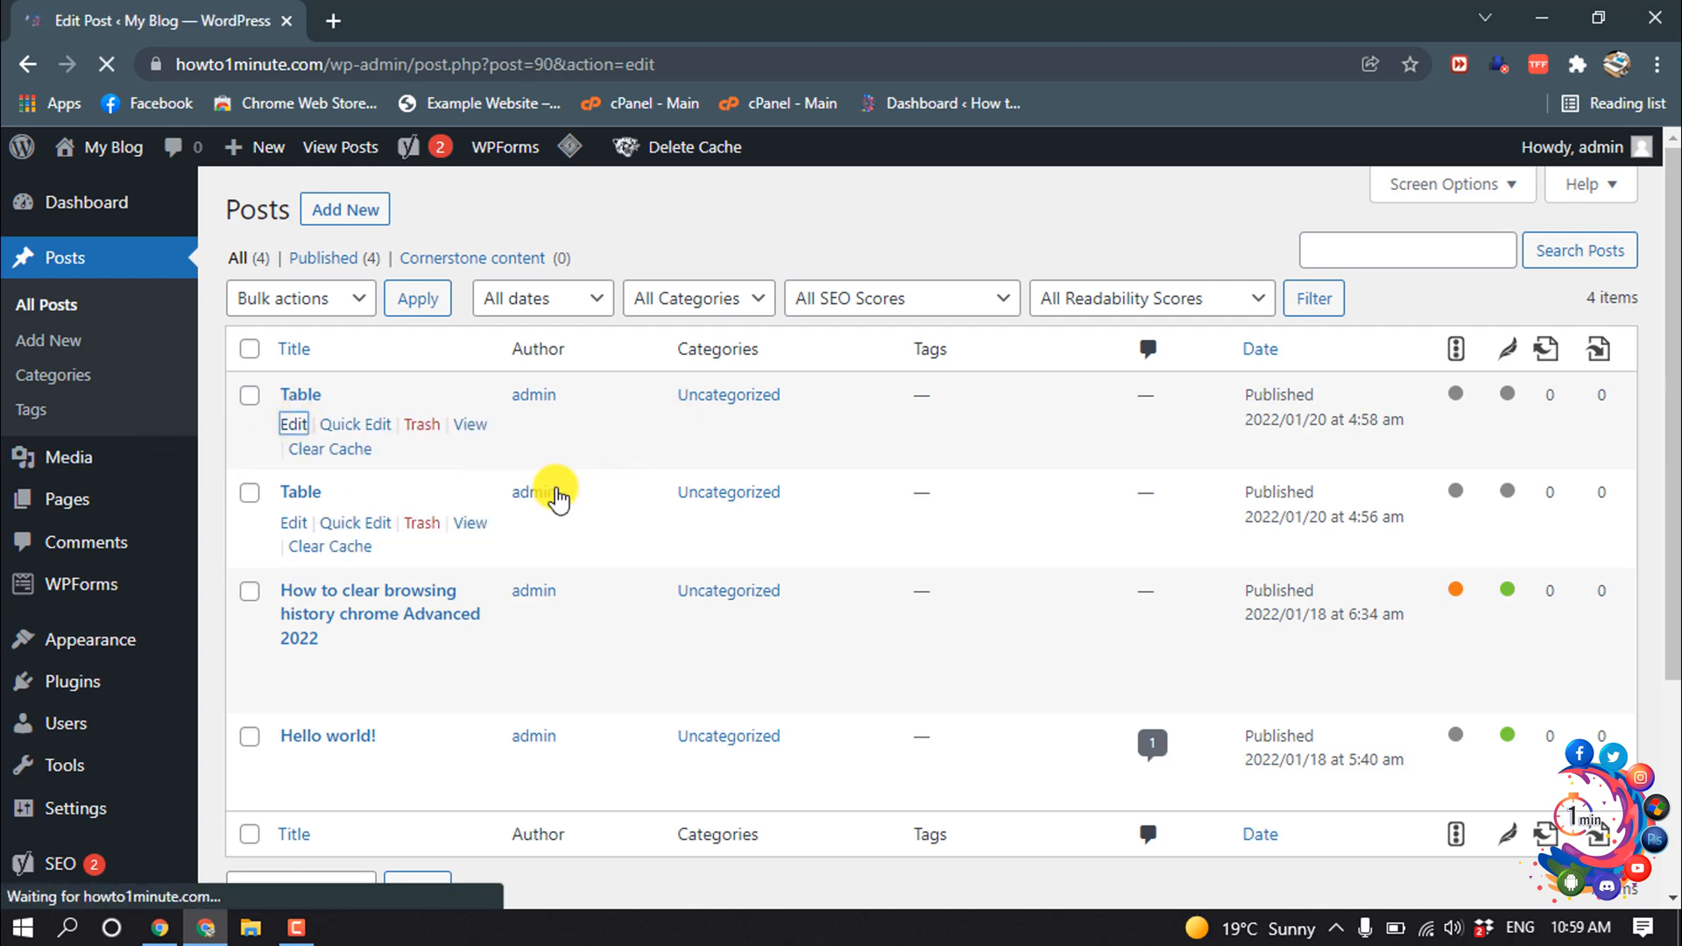
- Insert a Table block below the title via the block inserter search
{"action": "left_click", "coordinate": [294, 424]}
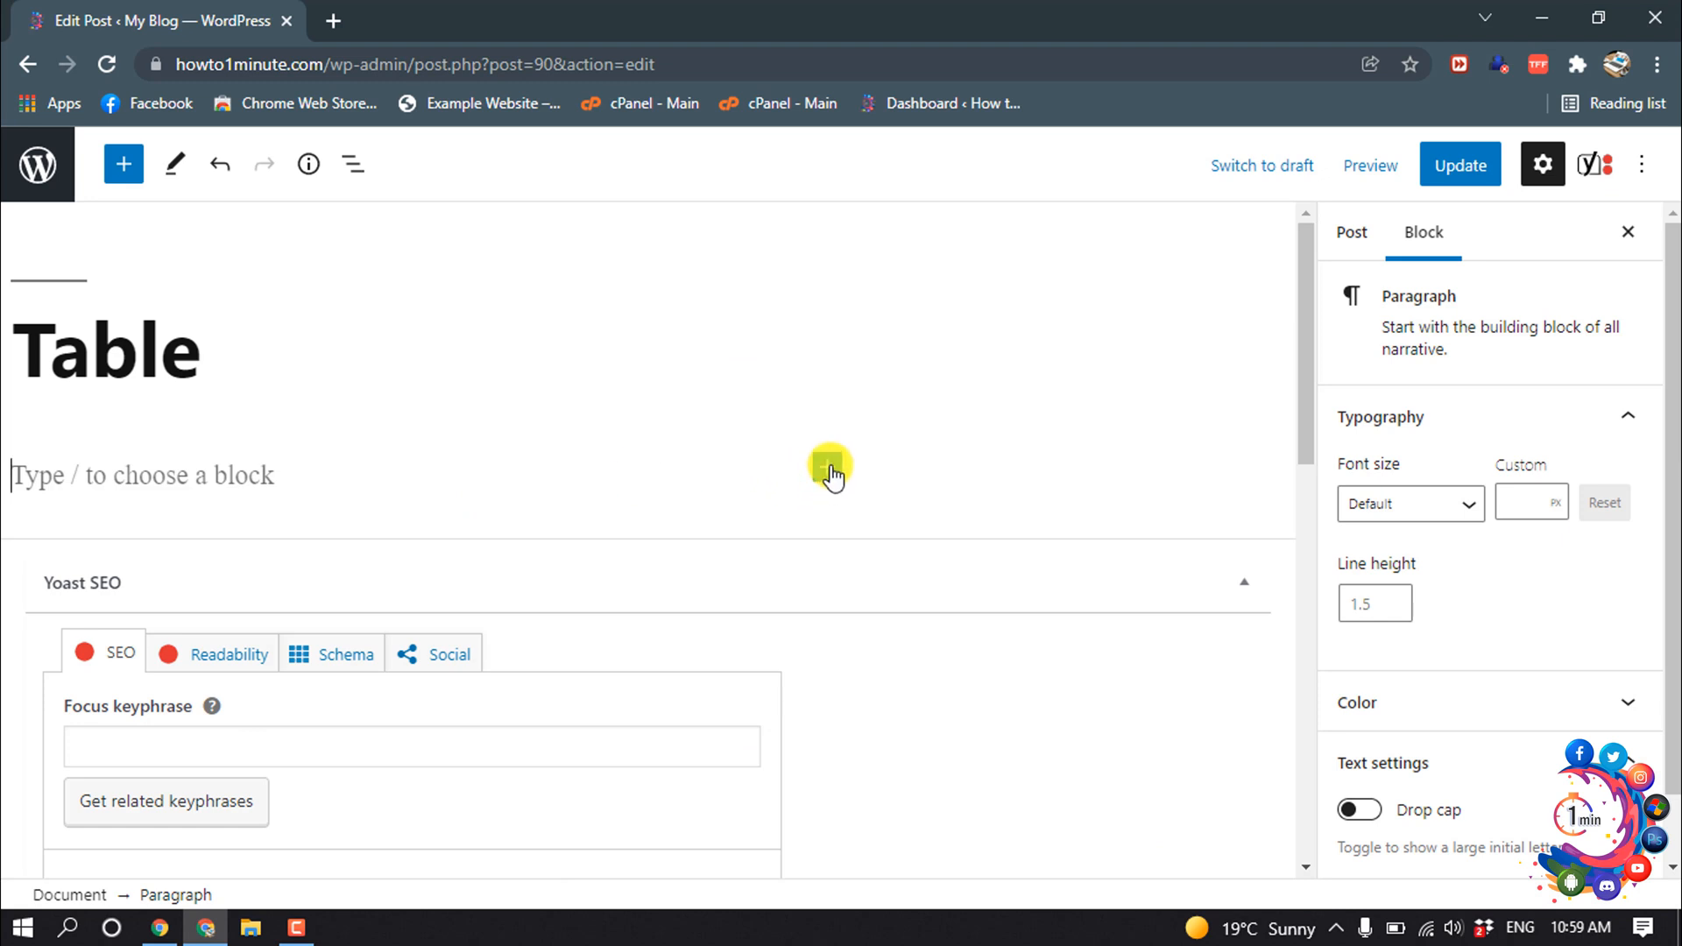
{"action": "left_click", "coordinate": [824, 468]}
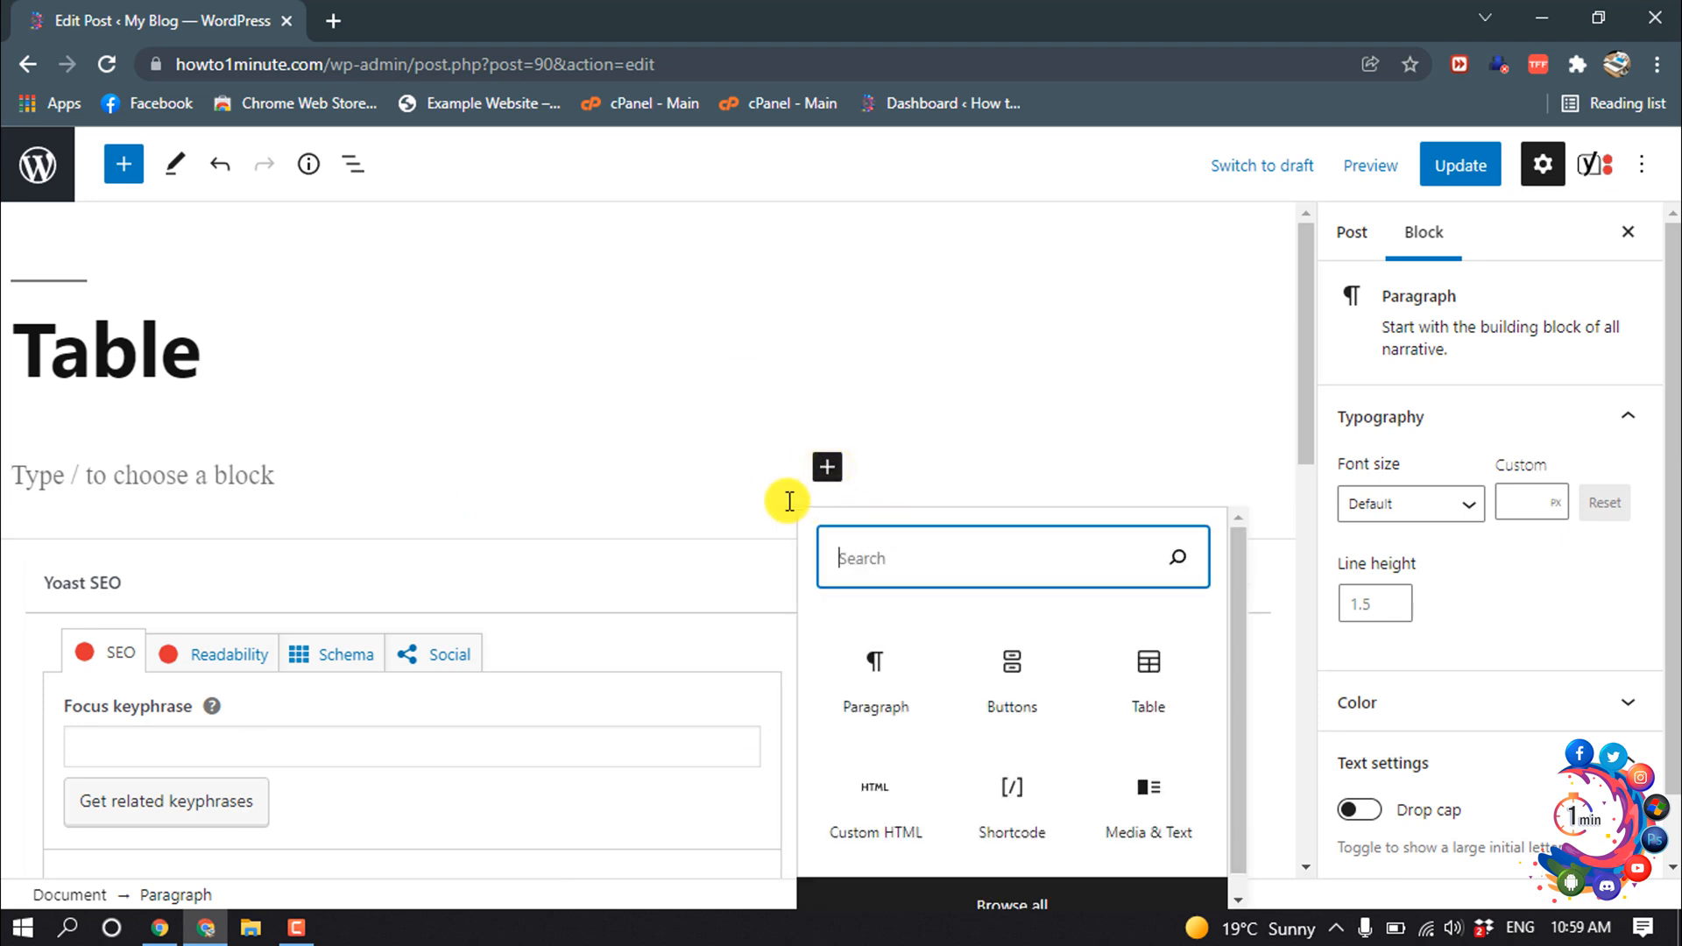
{"action": "type", "text": "table"}
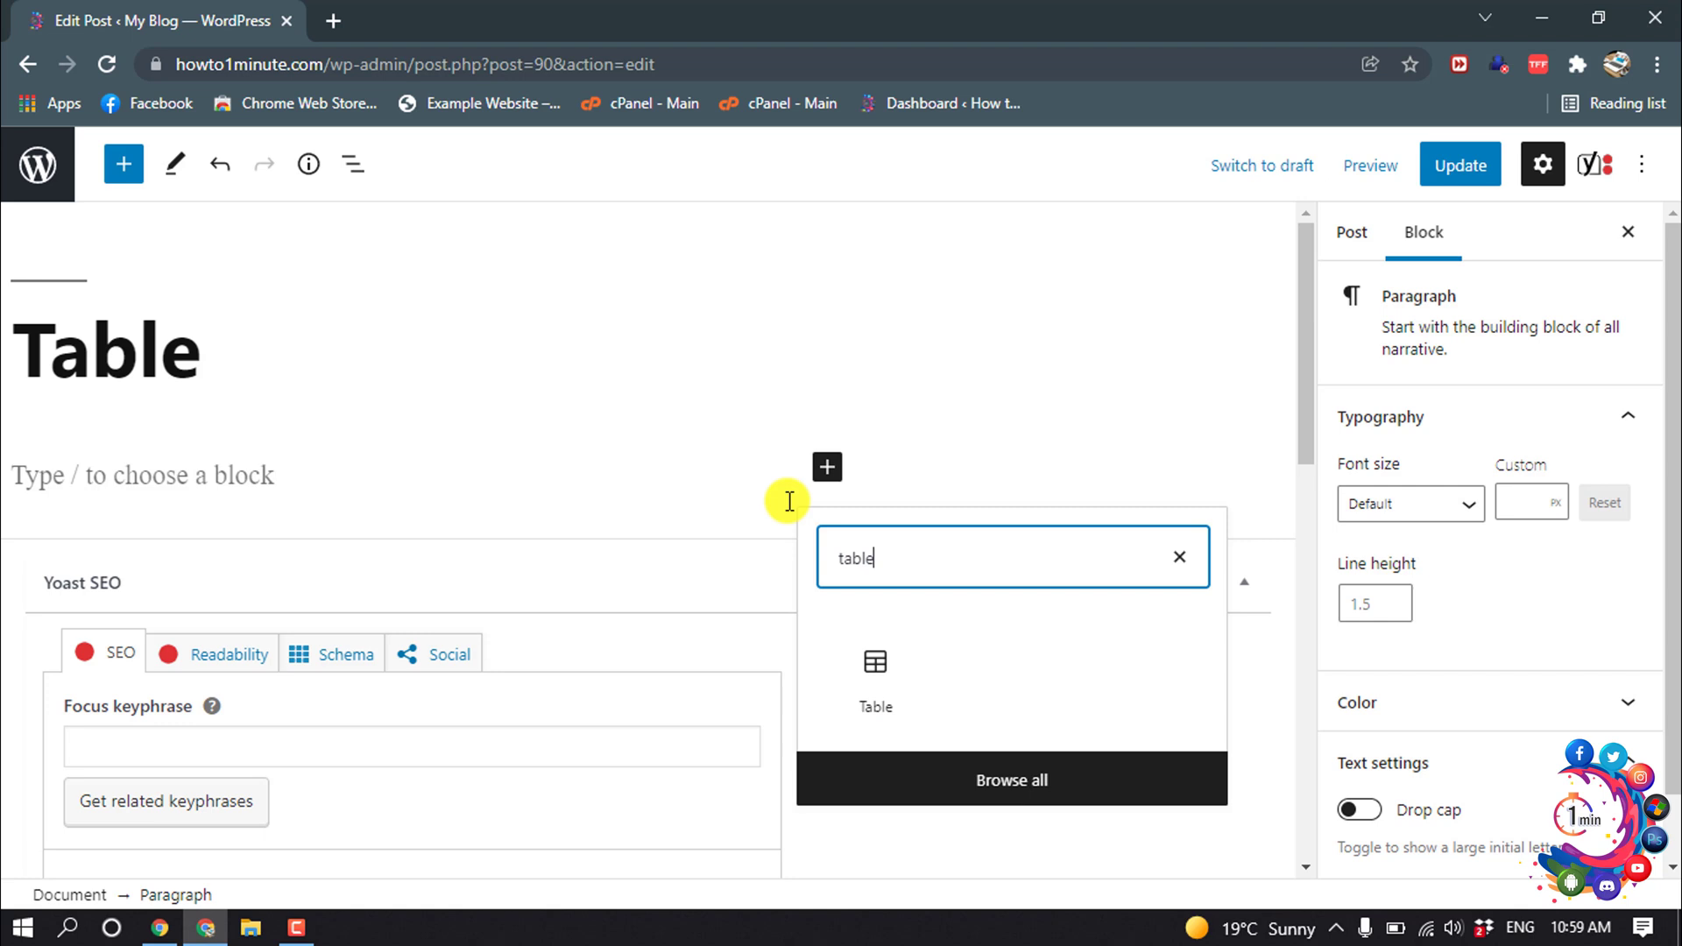
{"action": "left_click", "coordinate": [876, 677]}
{"action": "type", "text": "3"}
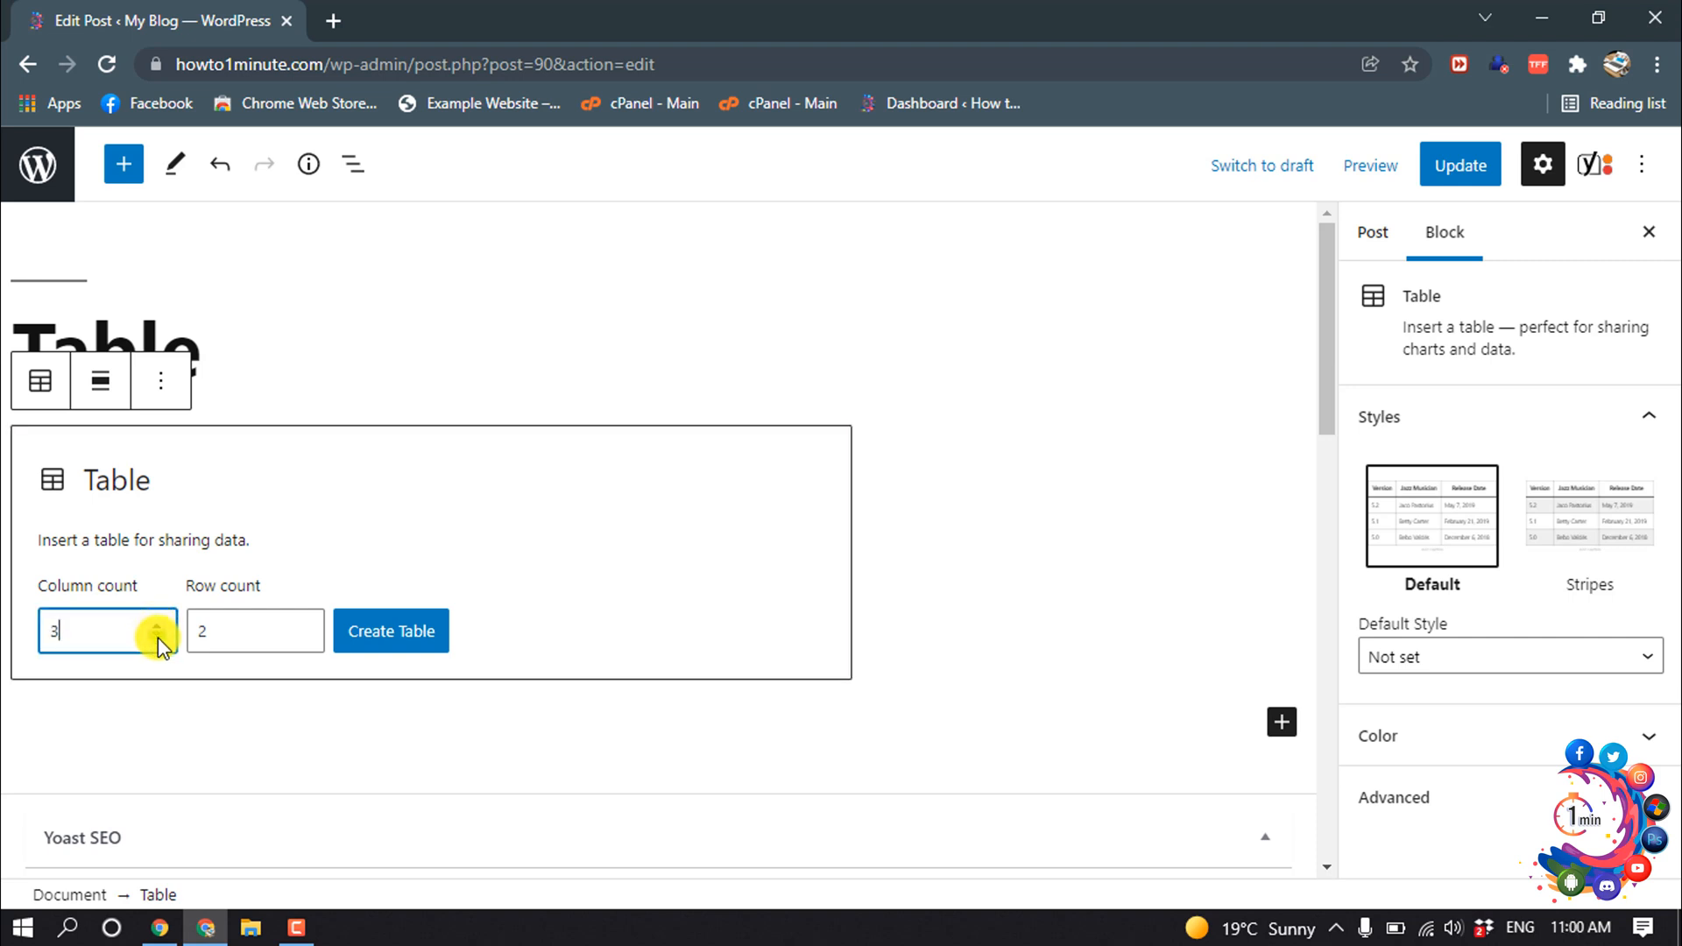
{"action": "mouse_move", "coordinate": [305, 657]}
{"action": "type", "text": "5"}
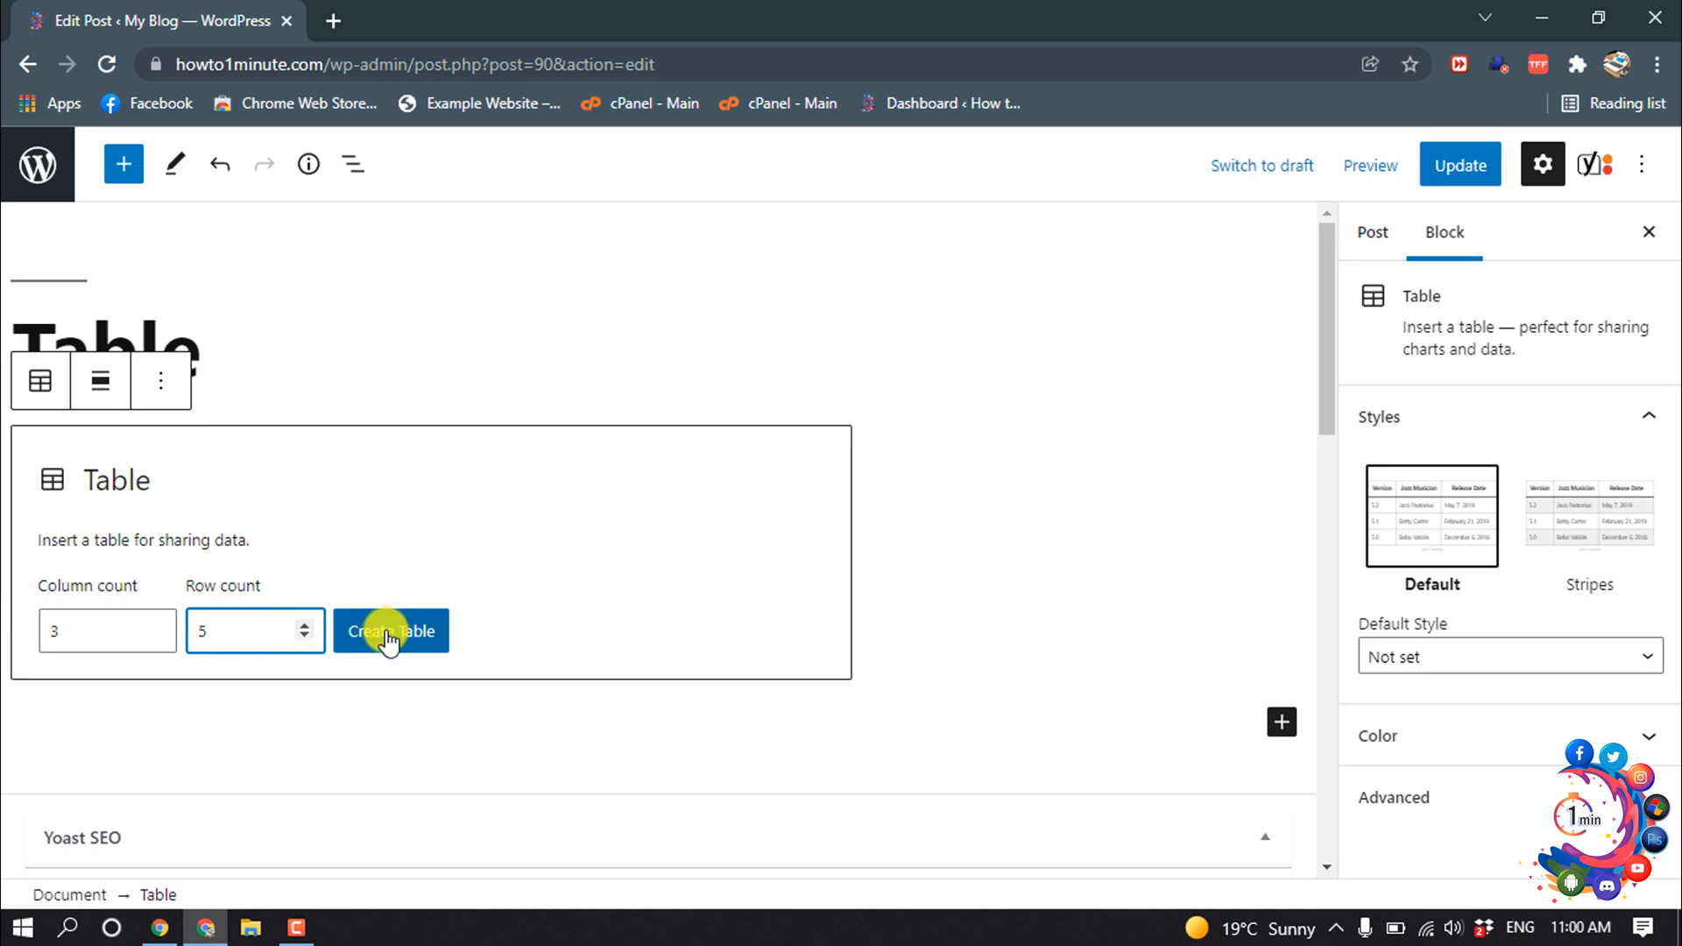
- Create the 3-by-5 table, apply the Stripes style, and select the first header cell
{"action": "left_click", "coordinate": [391, 631]}
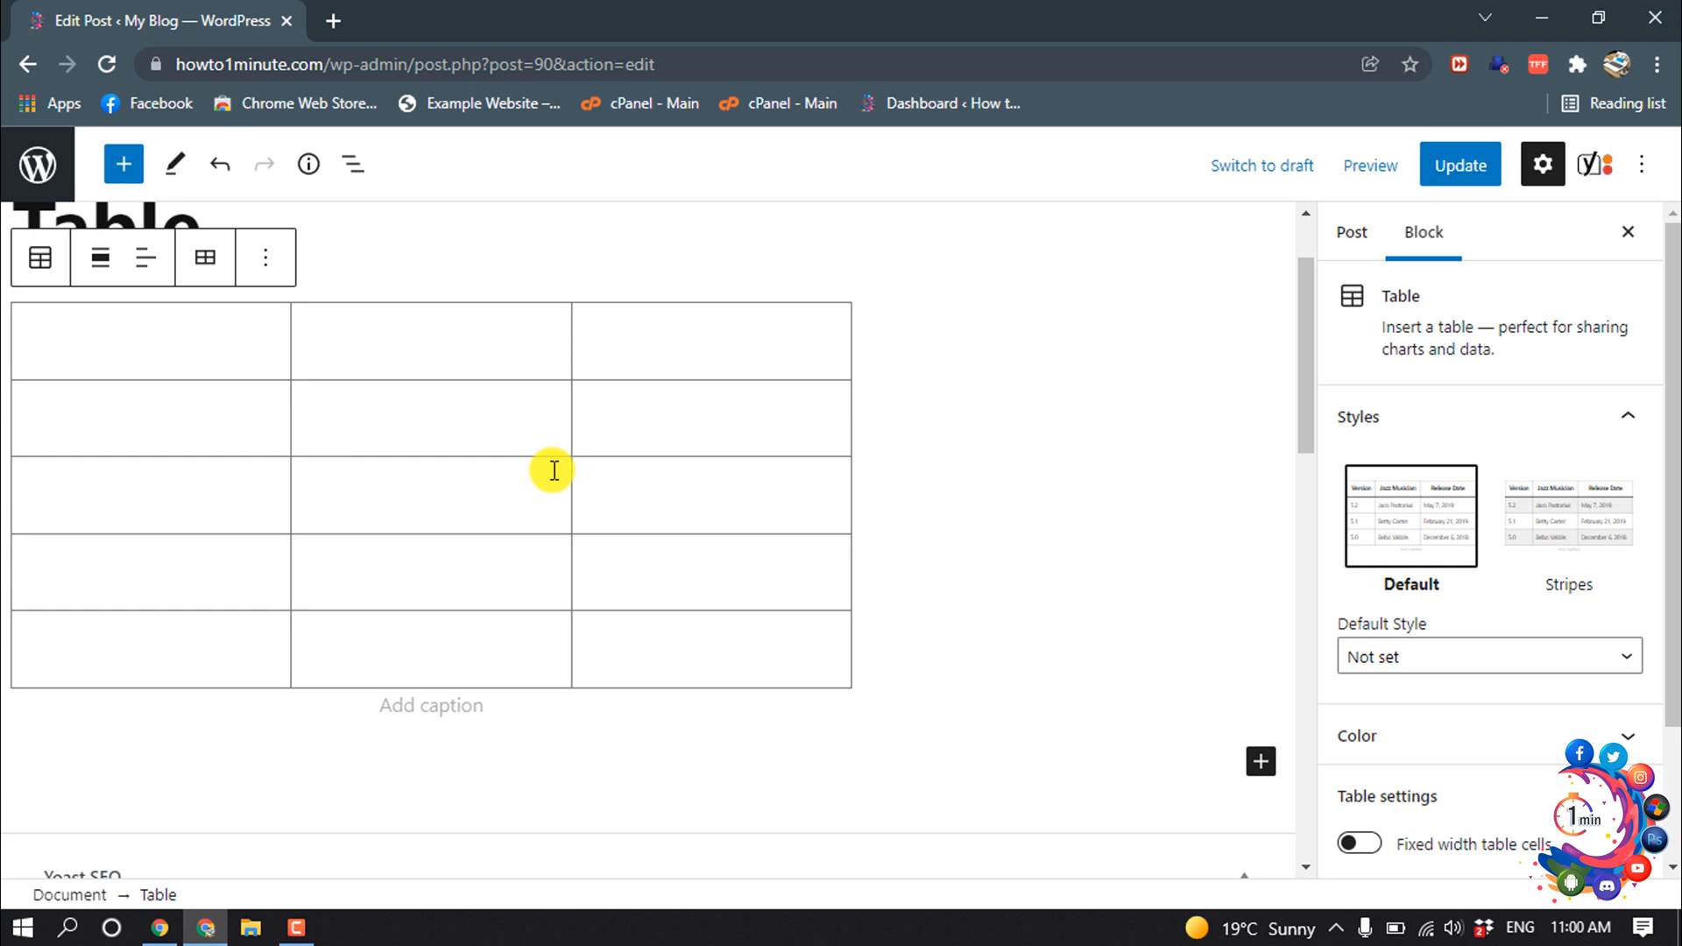
{"action": "mouse_move", "coordinate": [269, 459]}
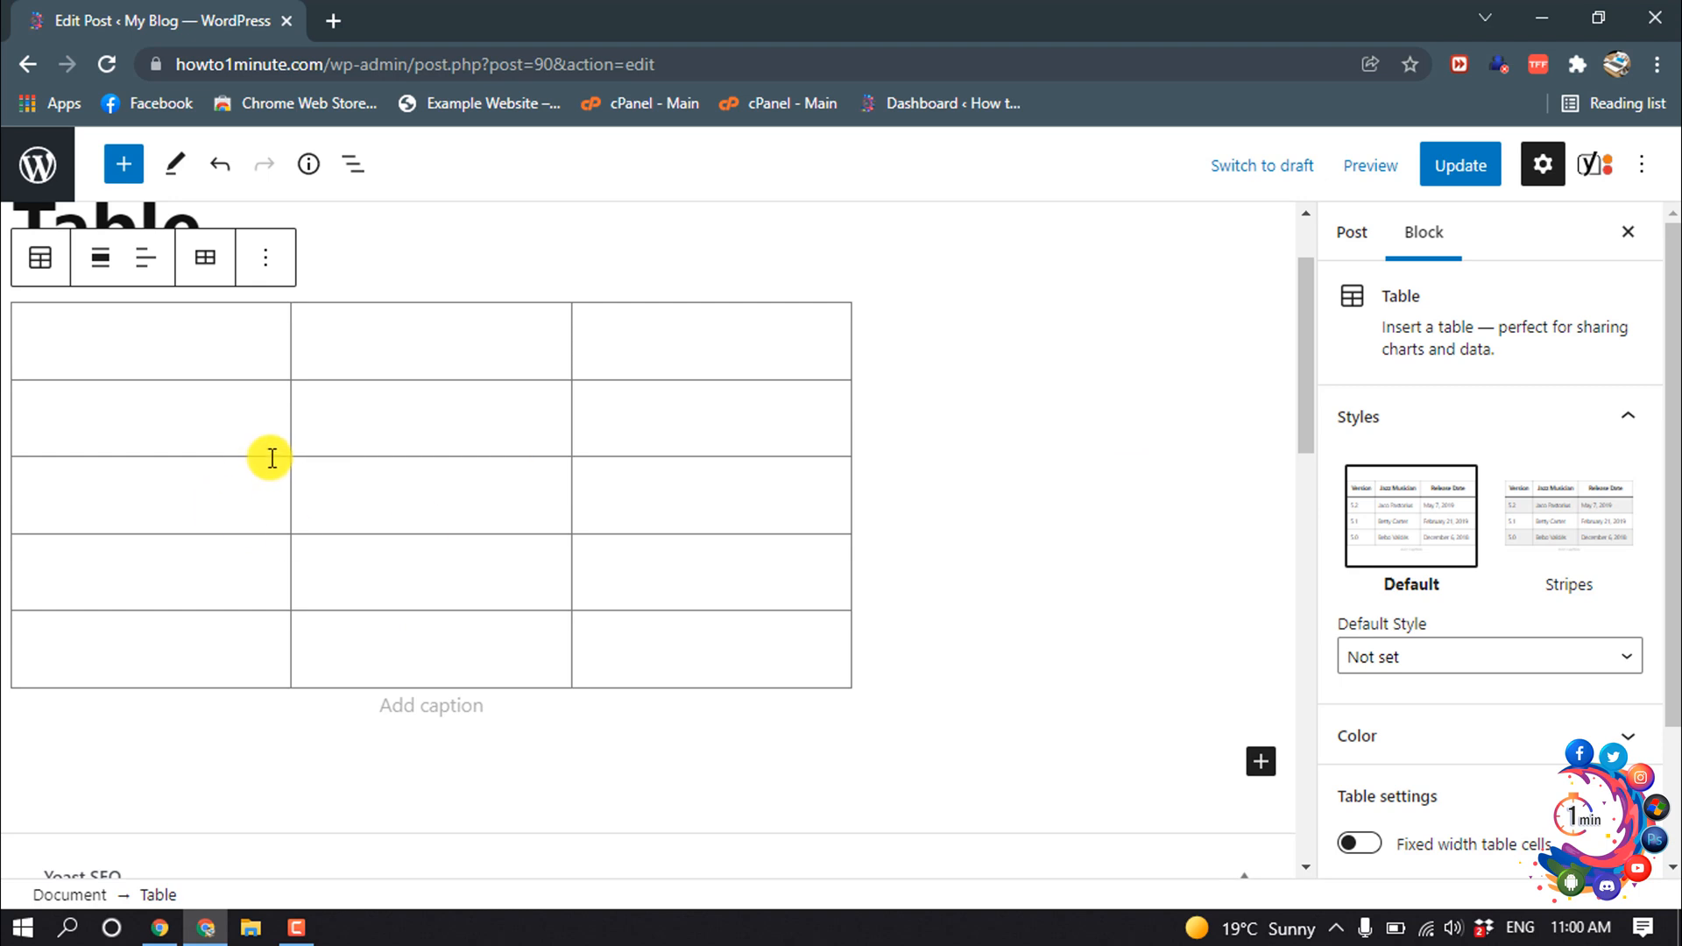
{"action": "mouse_move", "coordinate": [533, 315]}
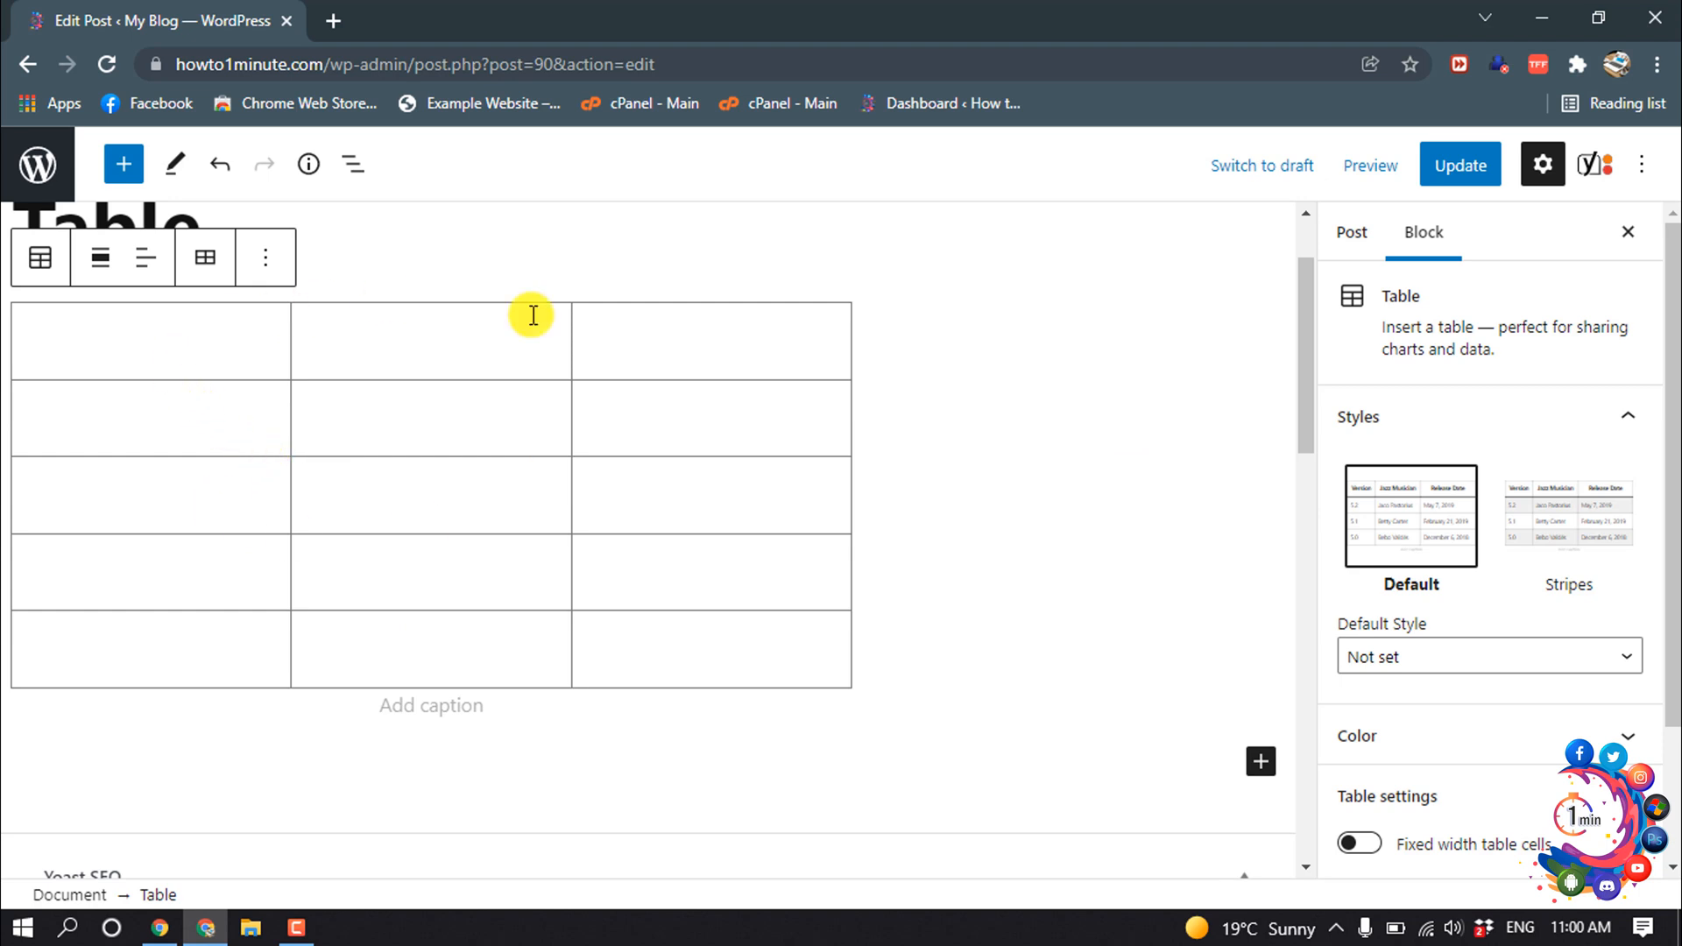
{"action": "mouse_move", "coordinate": [1475, 229]}
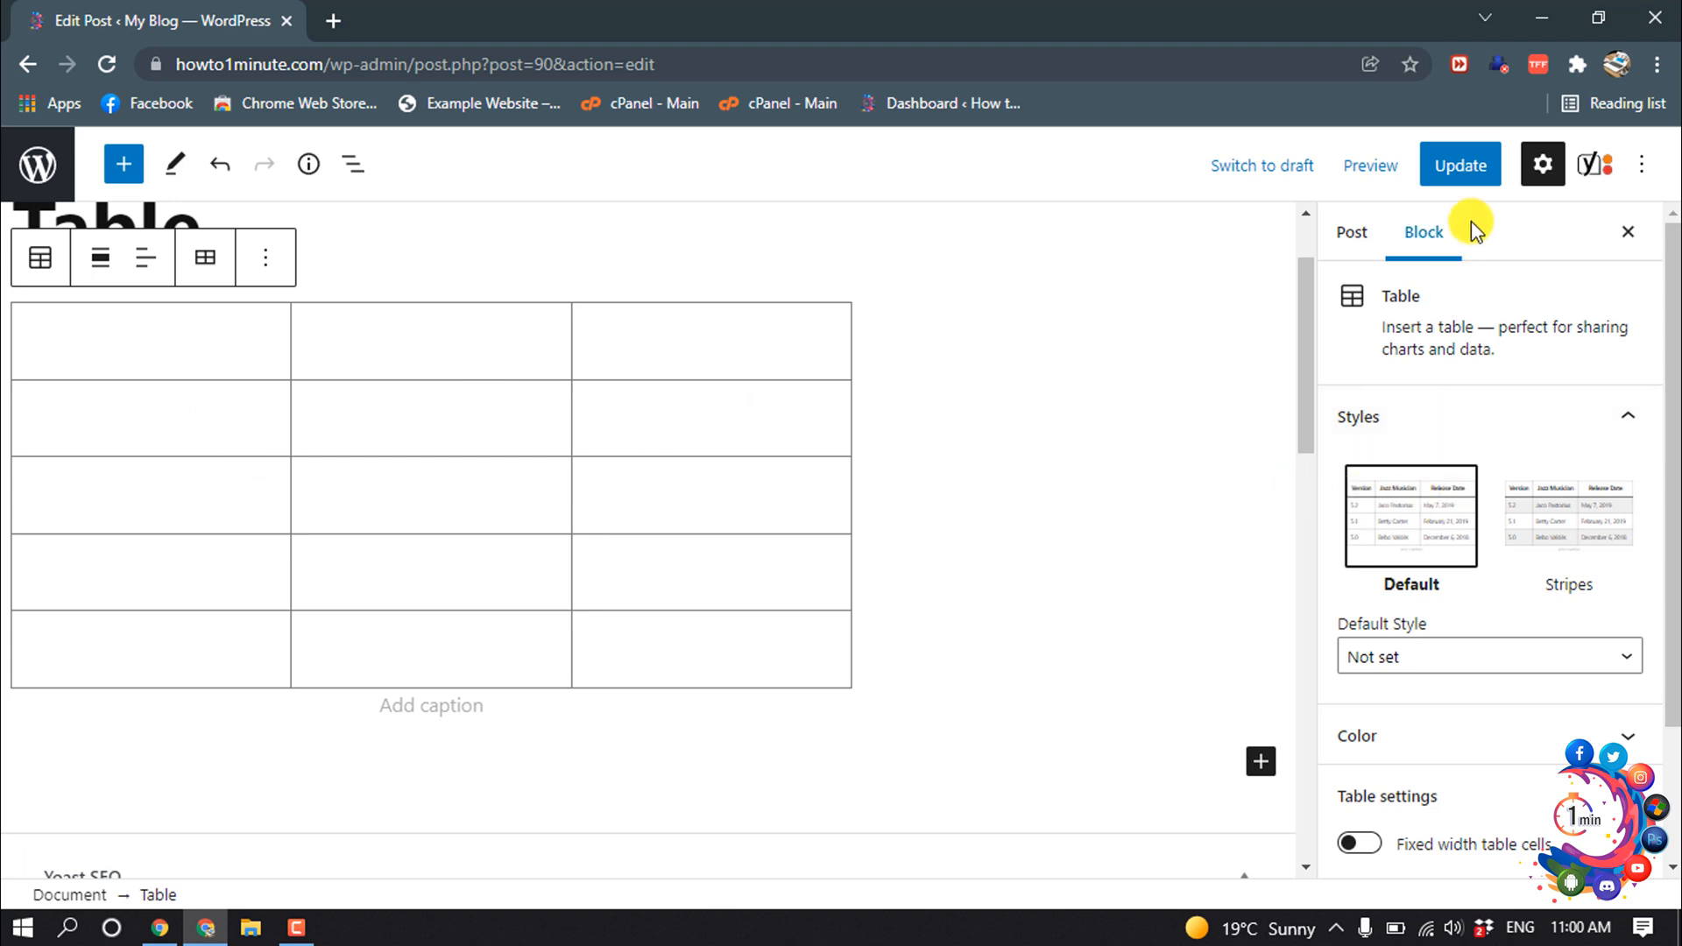
{"action": "scroll", "scroll_direction": "down", "scroll_amount": 3}
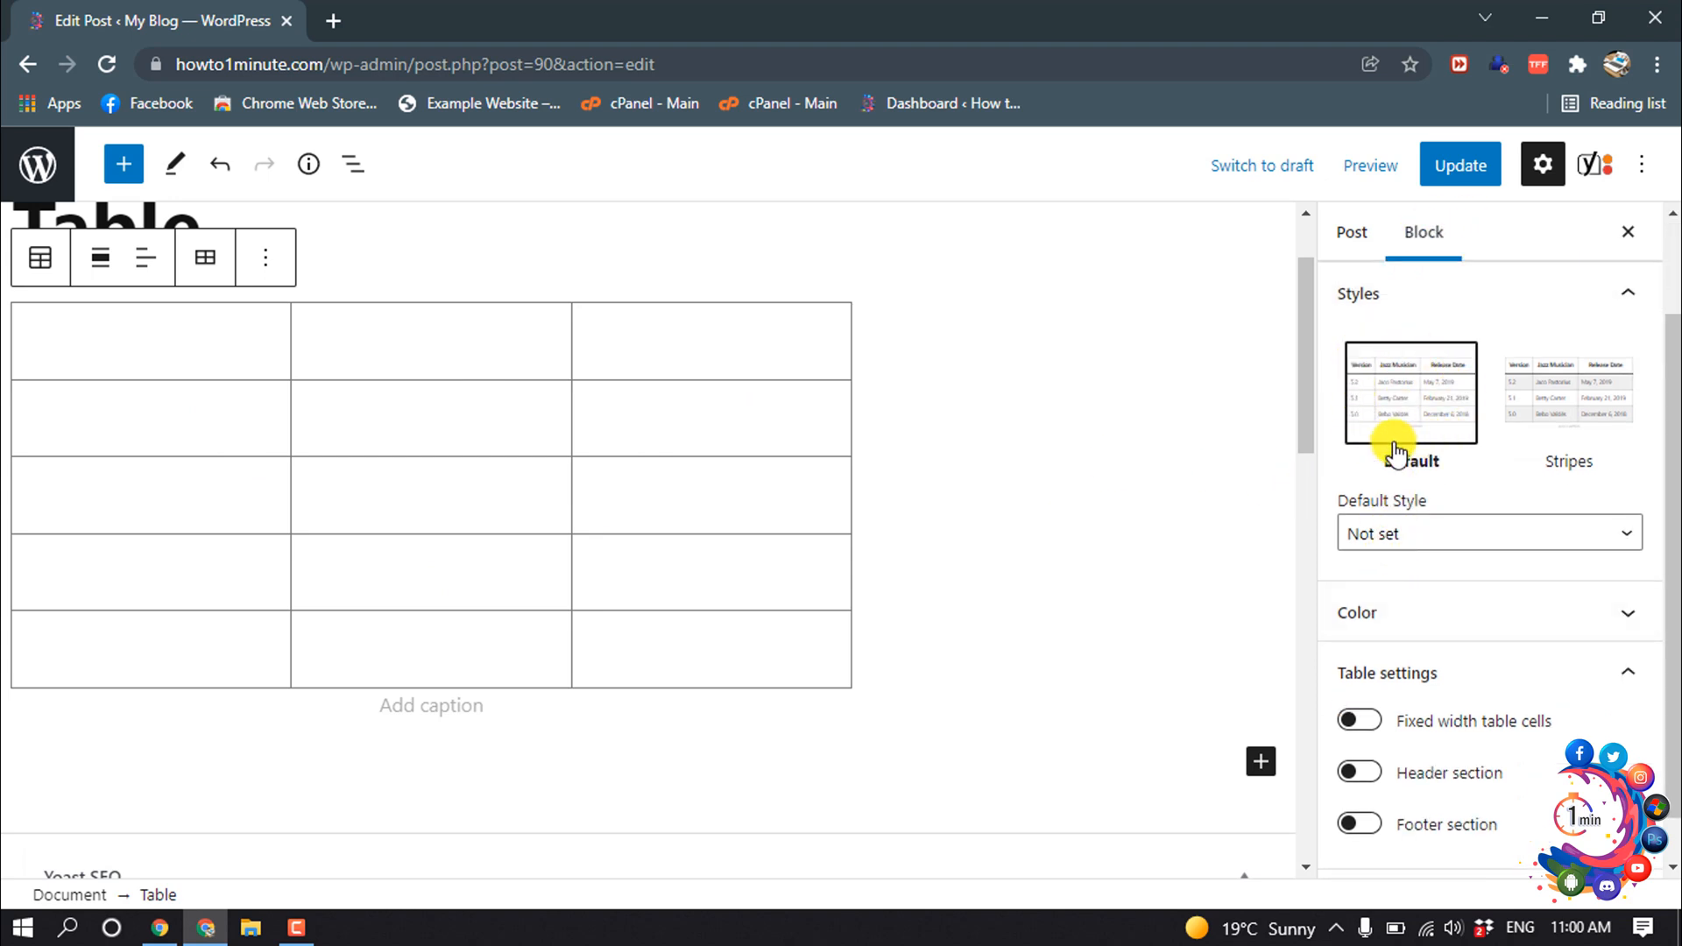
{"action": "left_click", "coordinate": [1568, 396]}
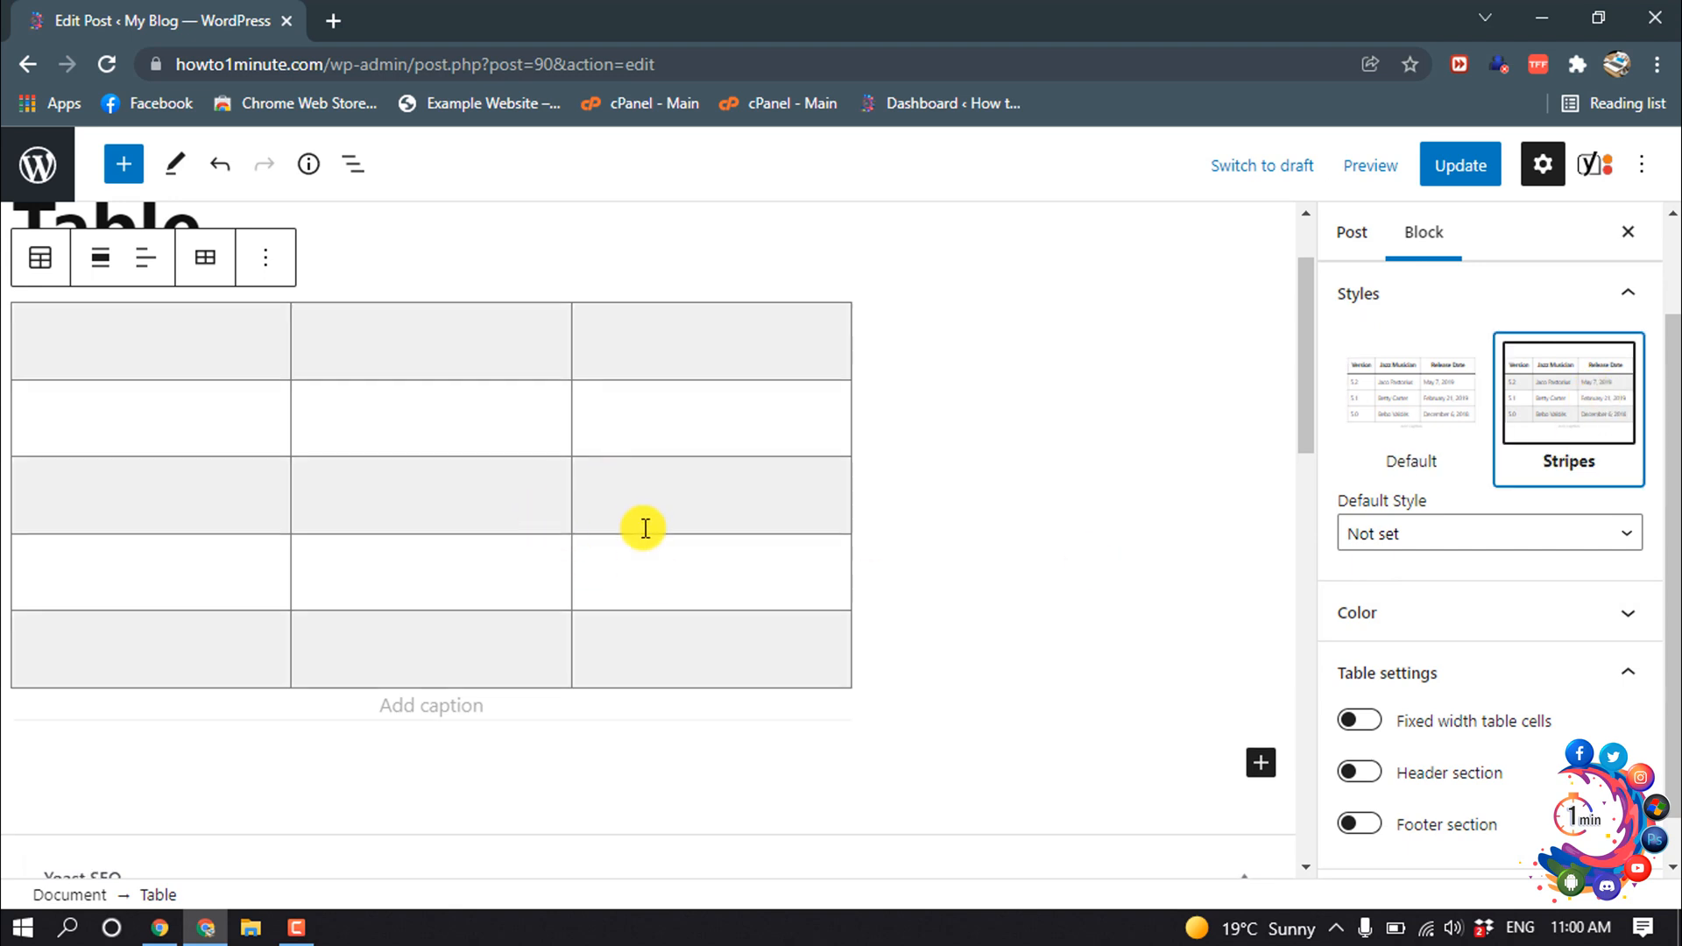
{"action": "mouse_move", "coordinate": [629, 536]}
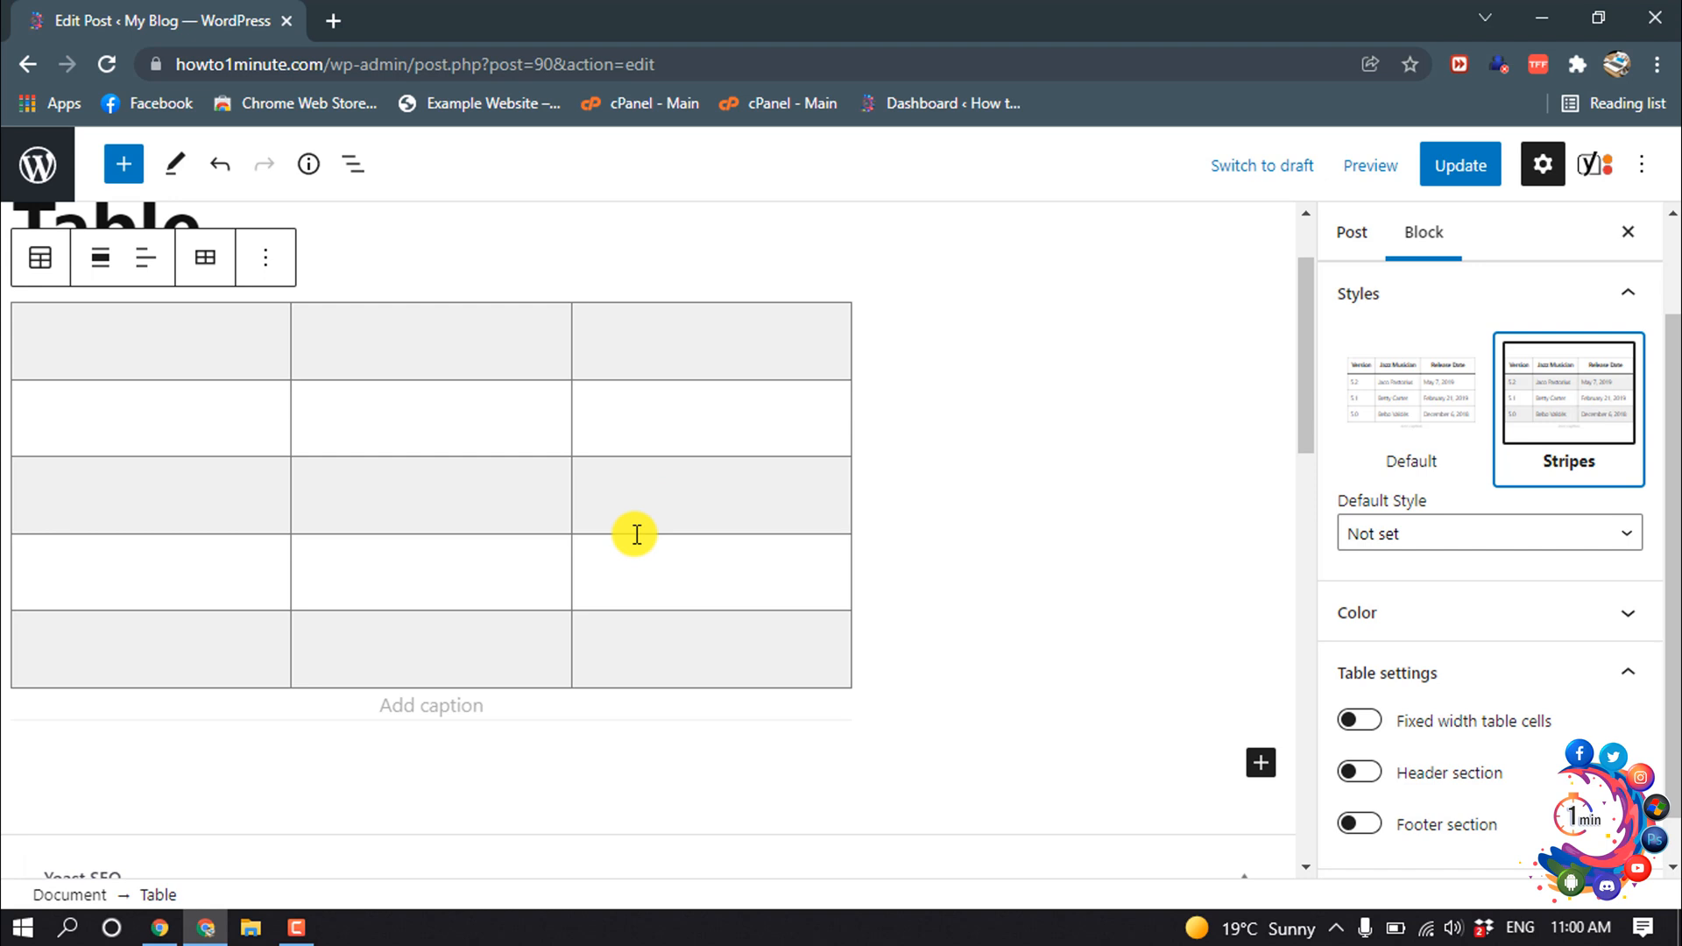
{"action": "left_click", "coordinate": [132, 340]}
{"action": "type", "text": "No."}
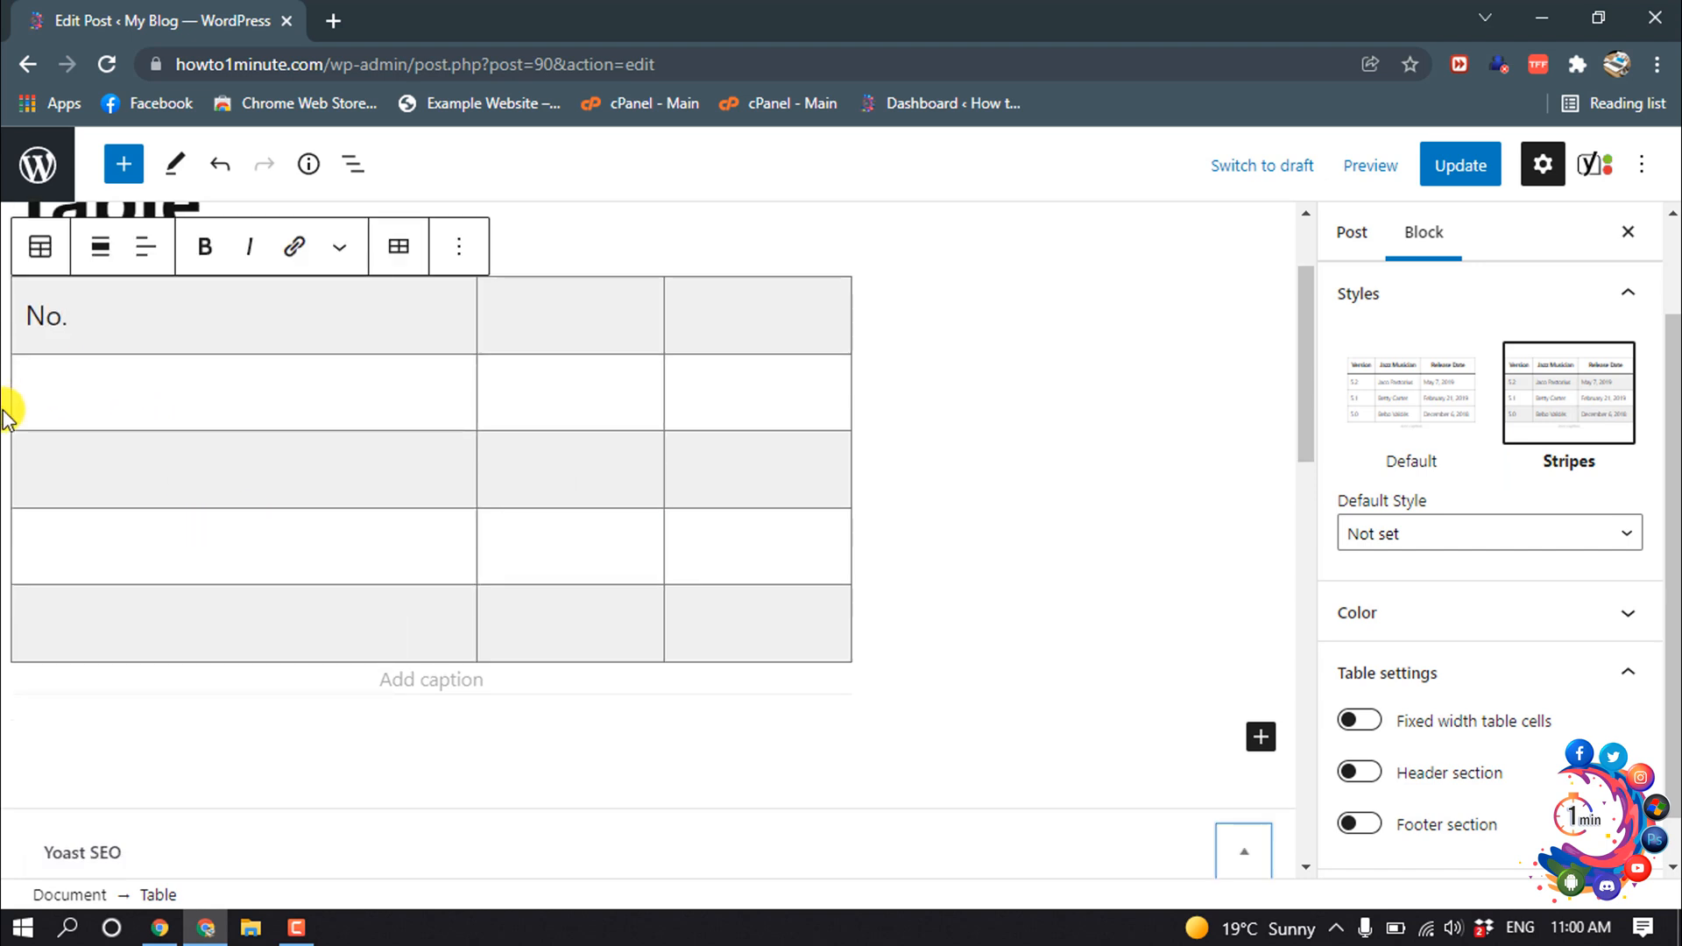
- Fill the remaining header cells with 'Name' and 'Age'
{"action": "type", "text": "Name"}
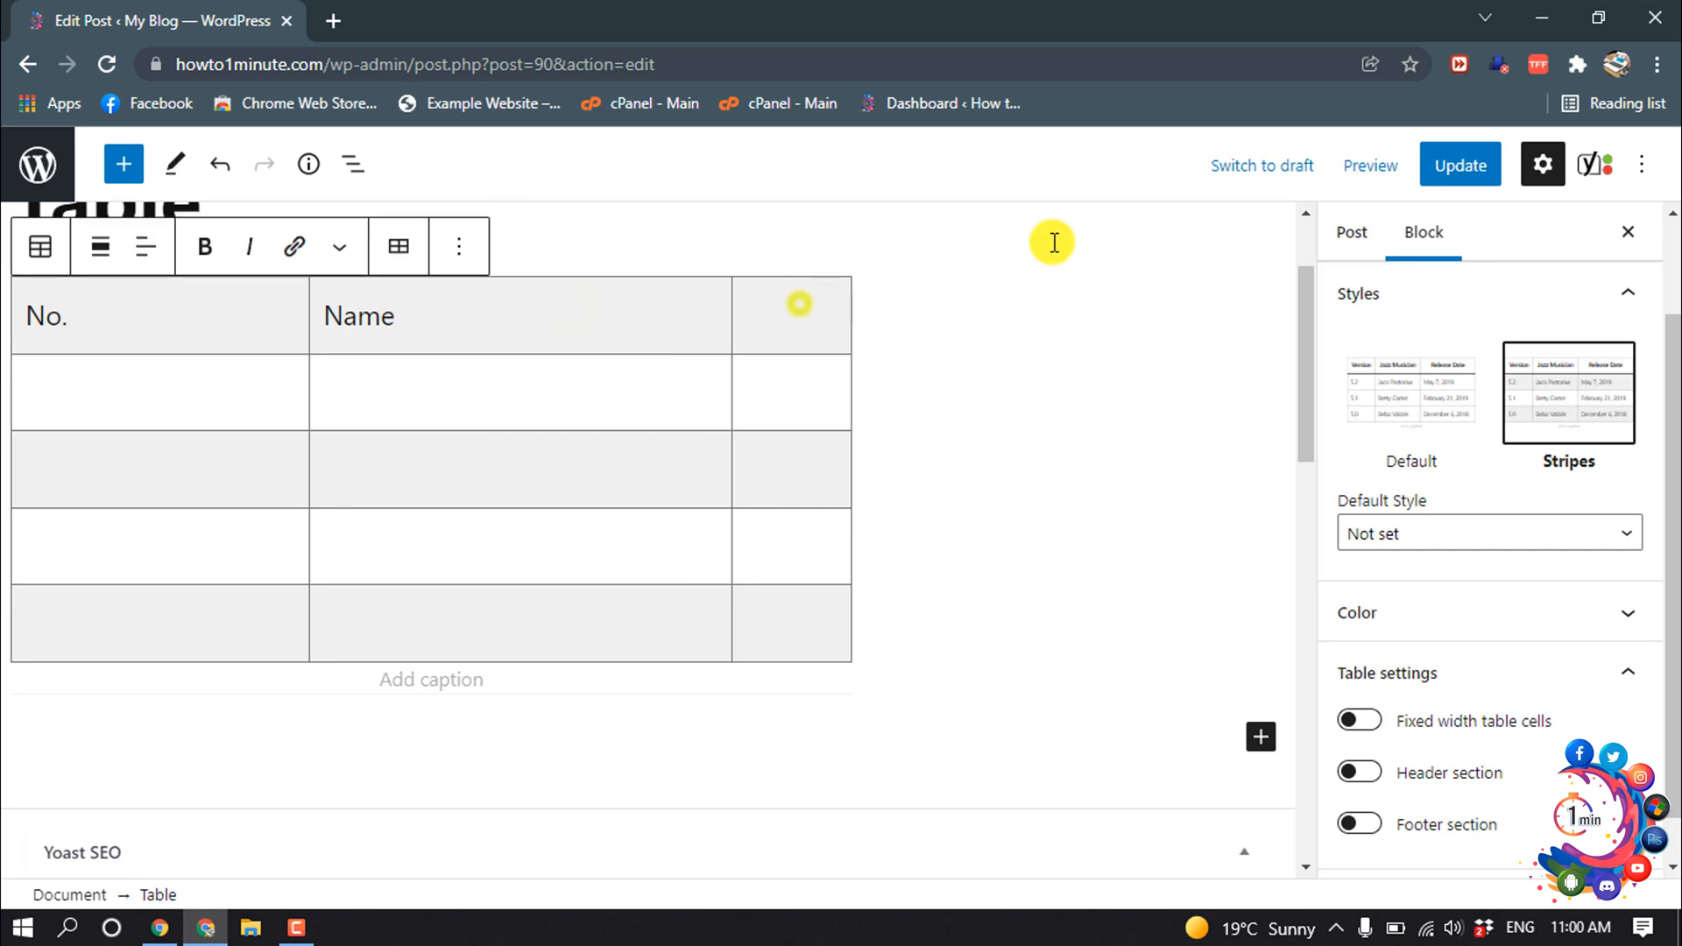
{"action": "type", "text": "Age"}
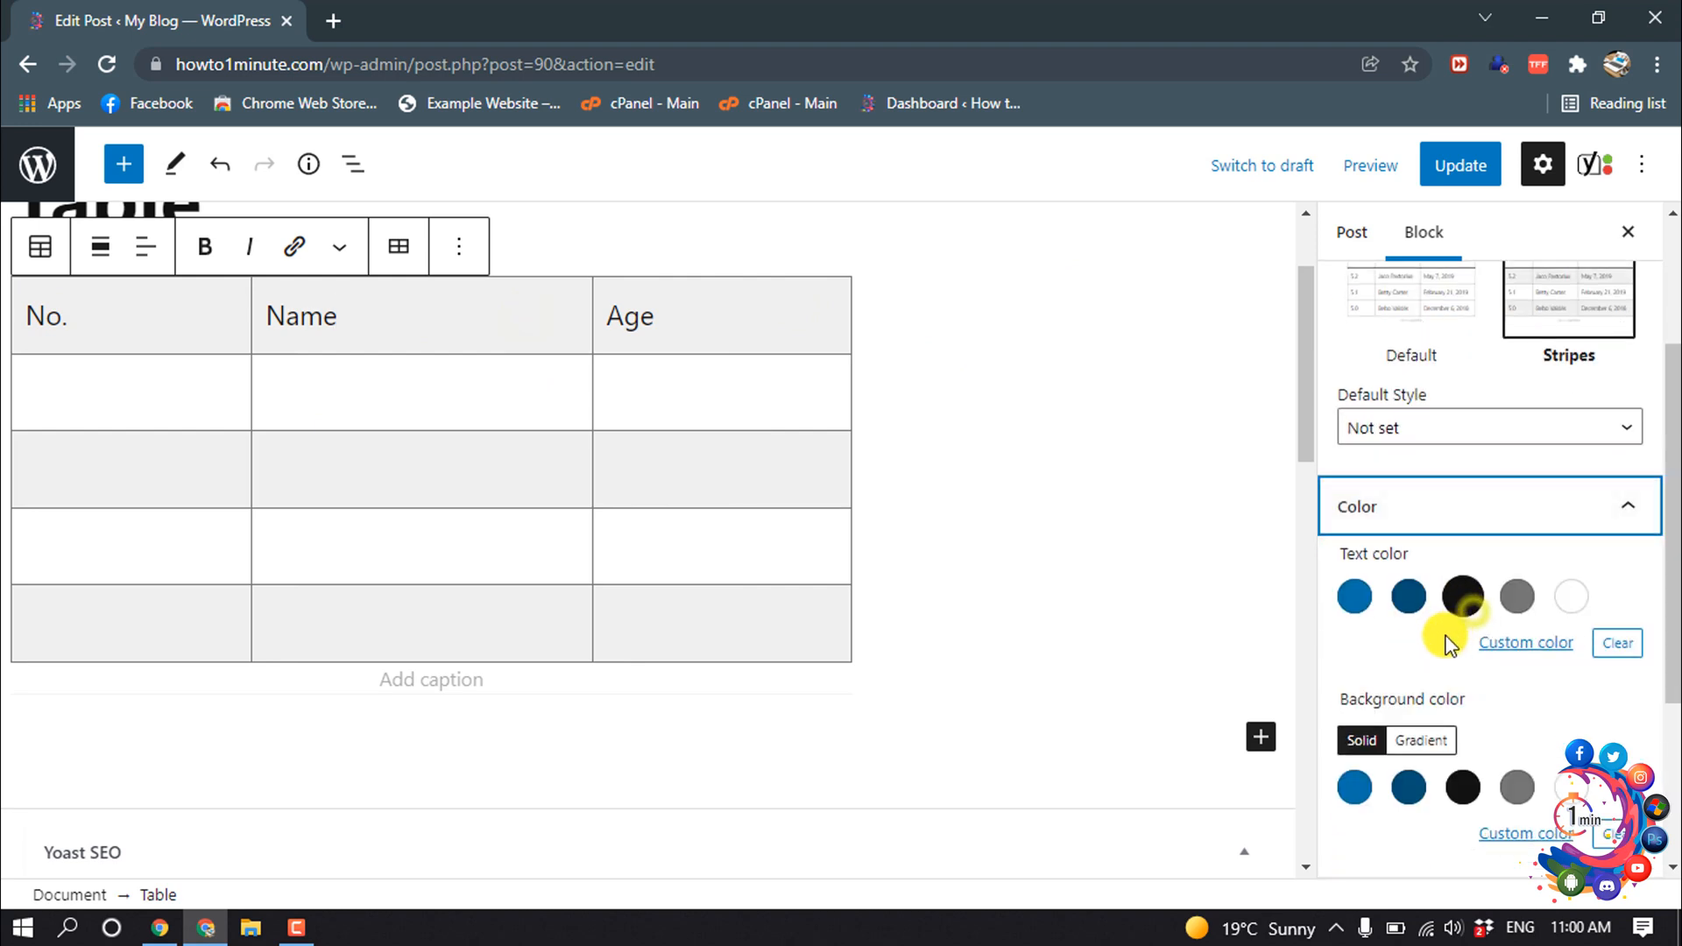
- Try blue for the table text colour, then settle on black
{"action": "left_click", "coordinate": [1354, 596]}
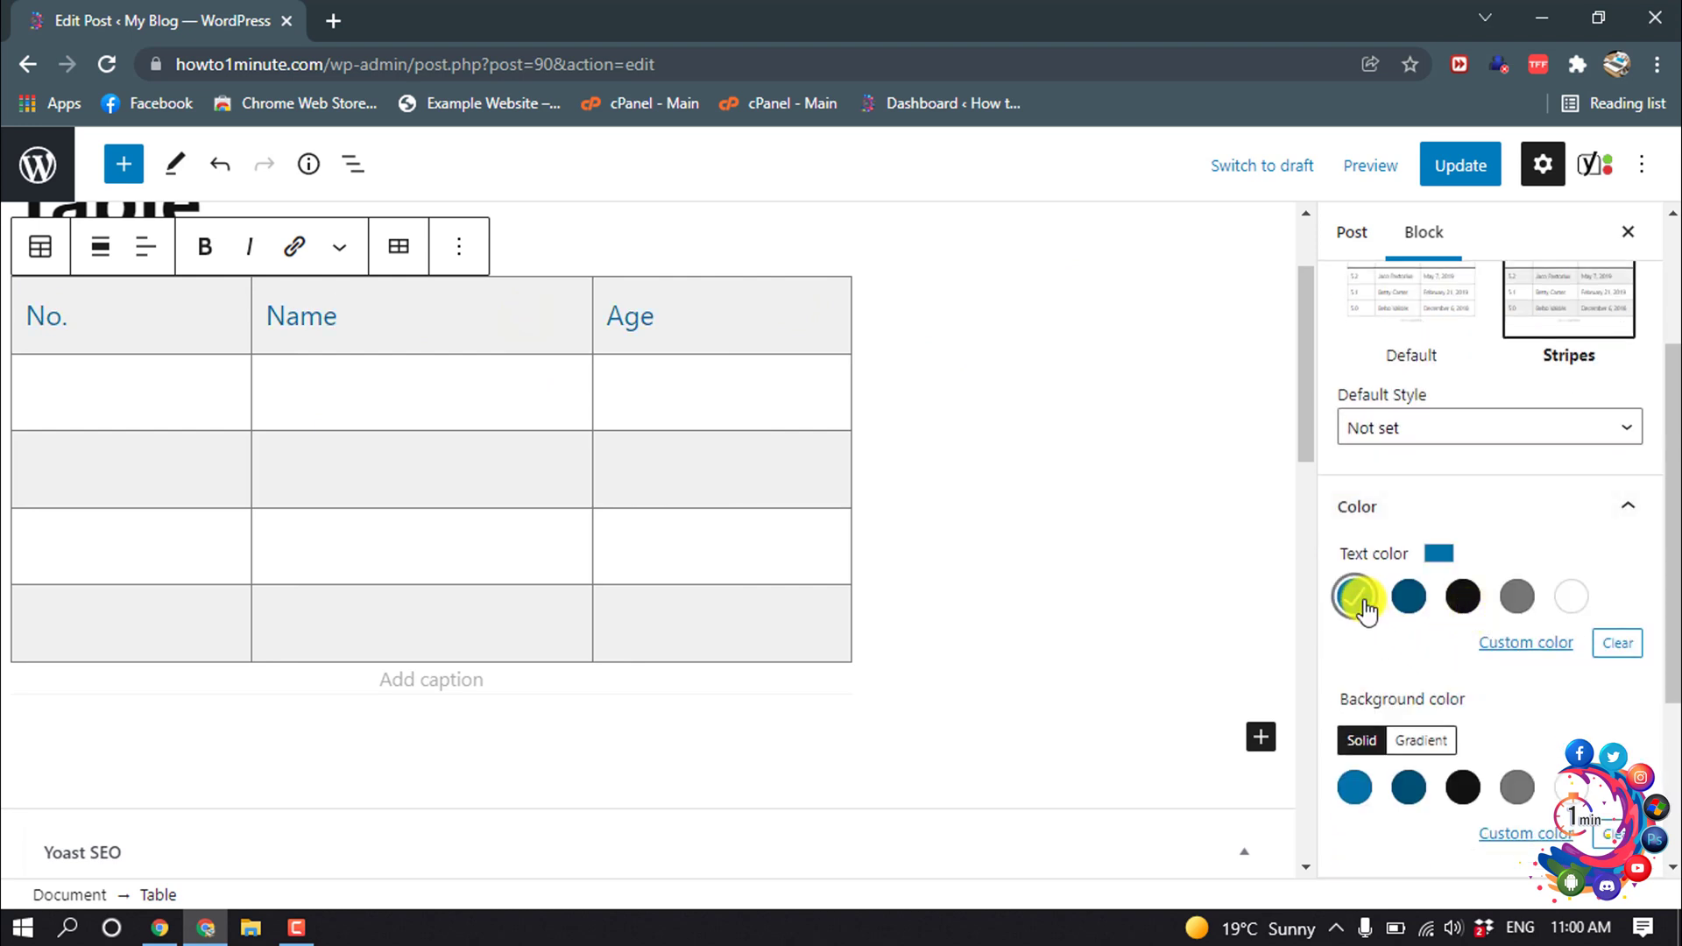
{"action": "left_click", "coordinate": [1354, 596]}
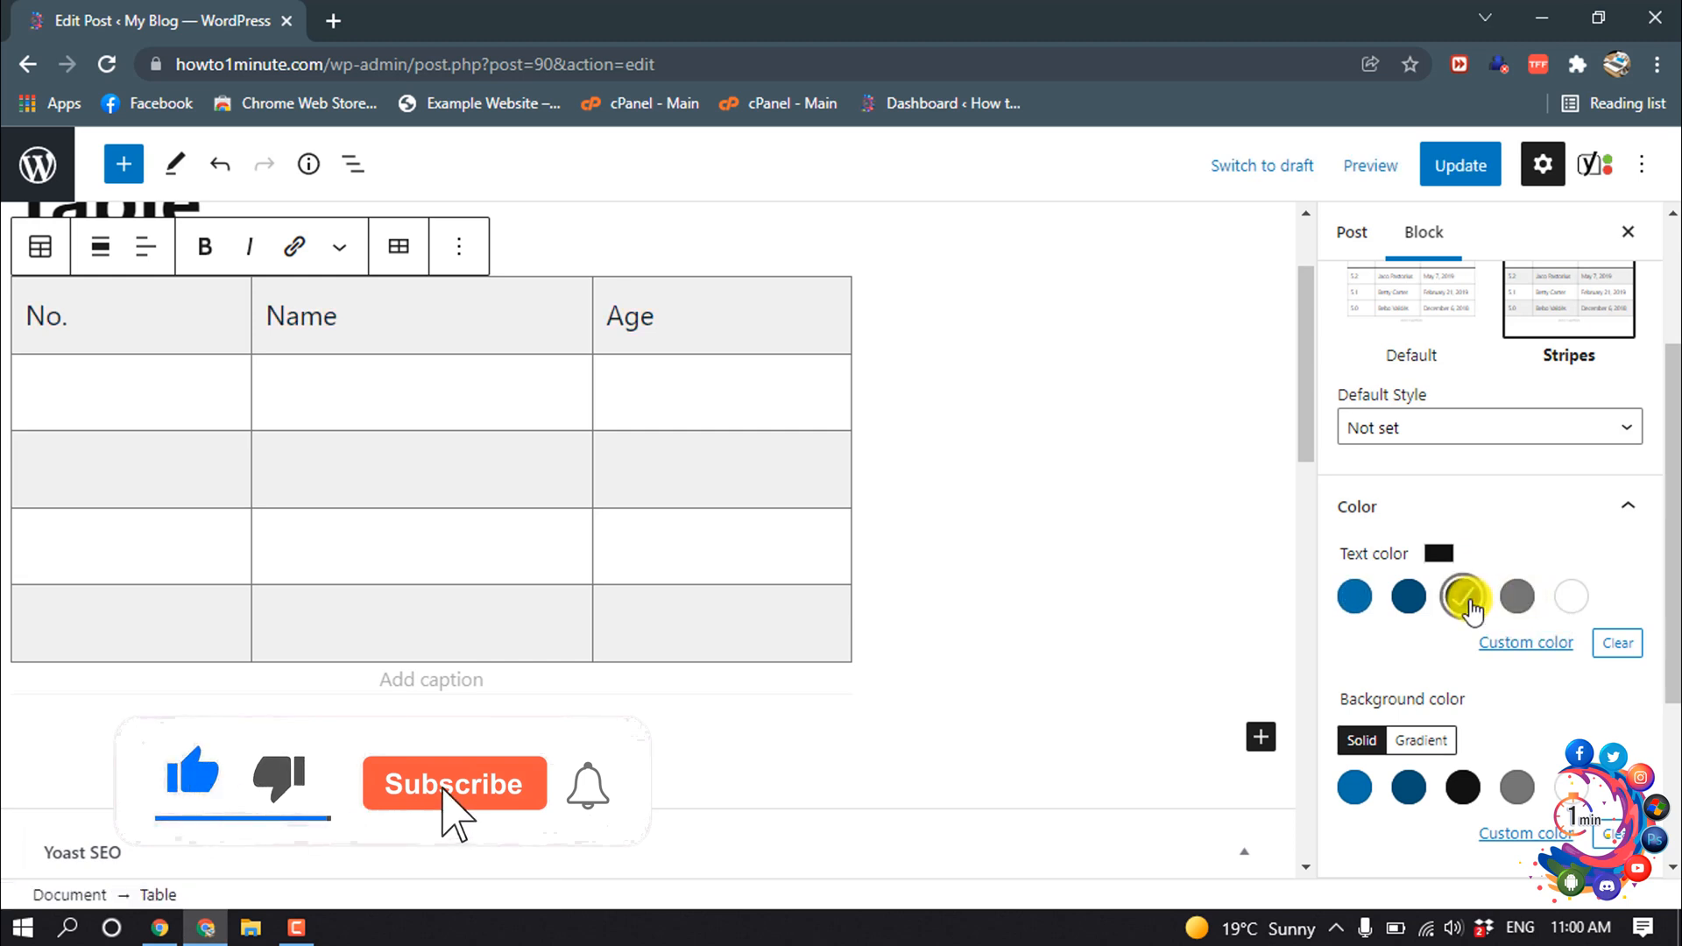
{"action": "left_click", "coordinate": [1463, 595]}
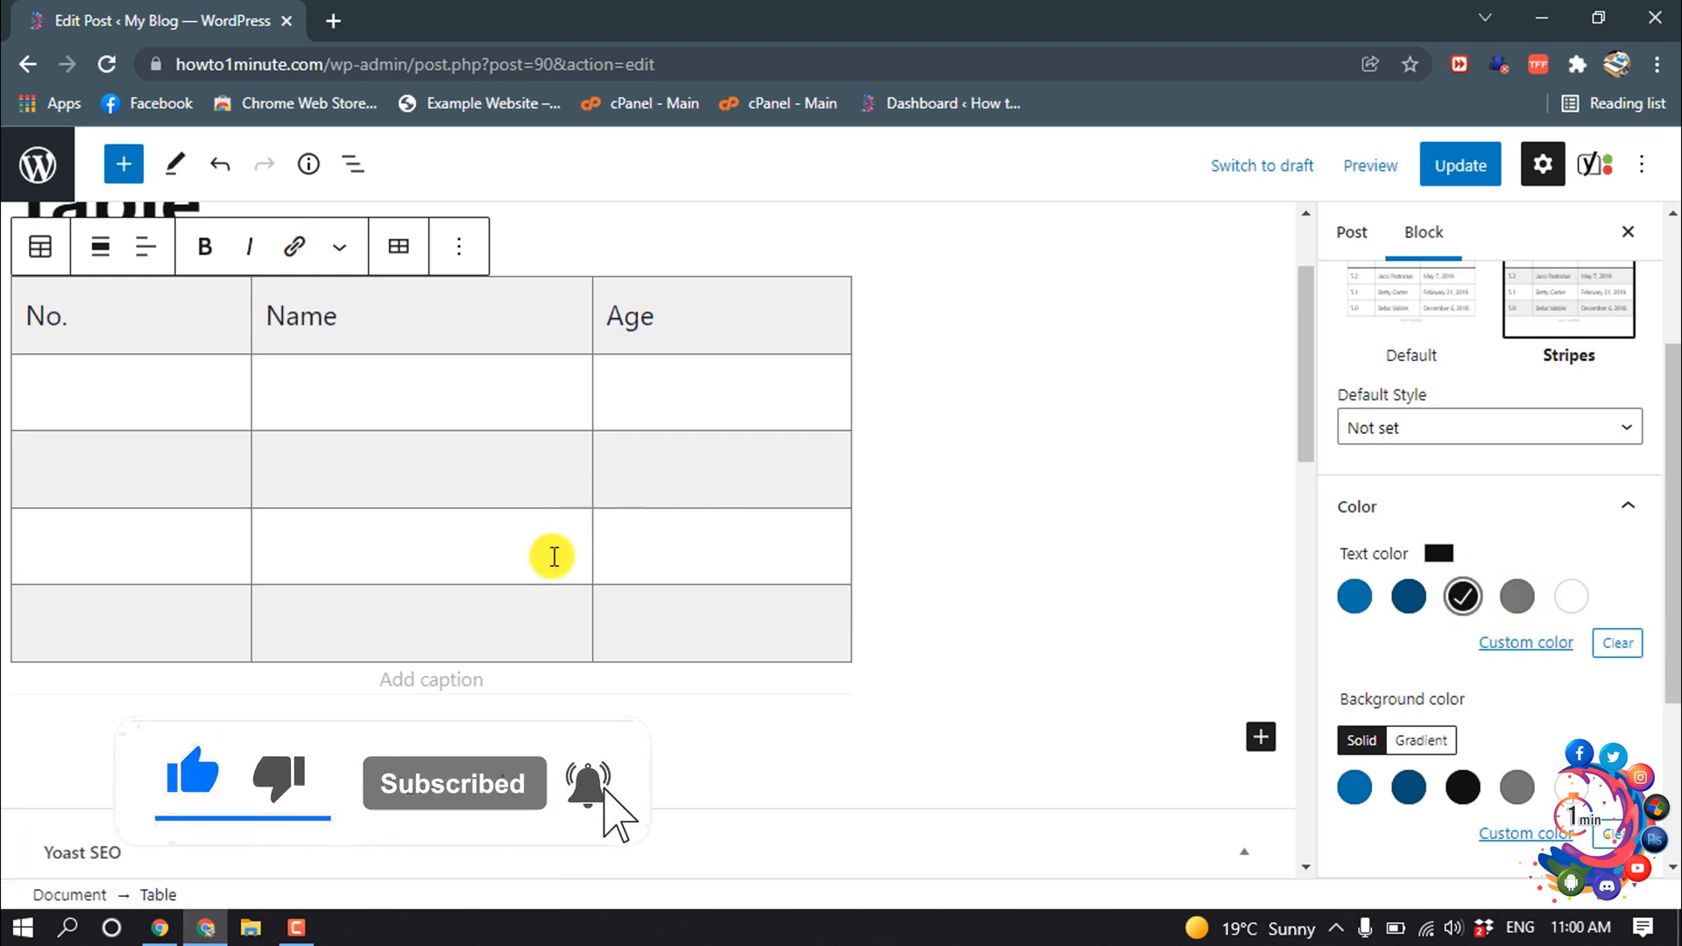
{"action": "scroll", "scroll_direction": "down", "scroll_amount": 3}
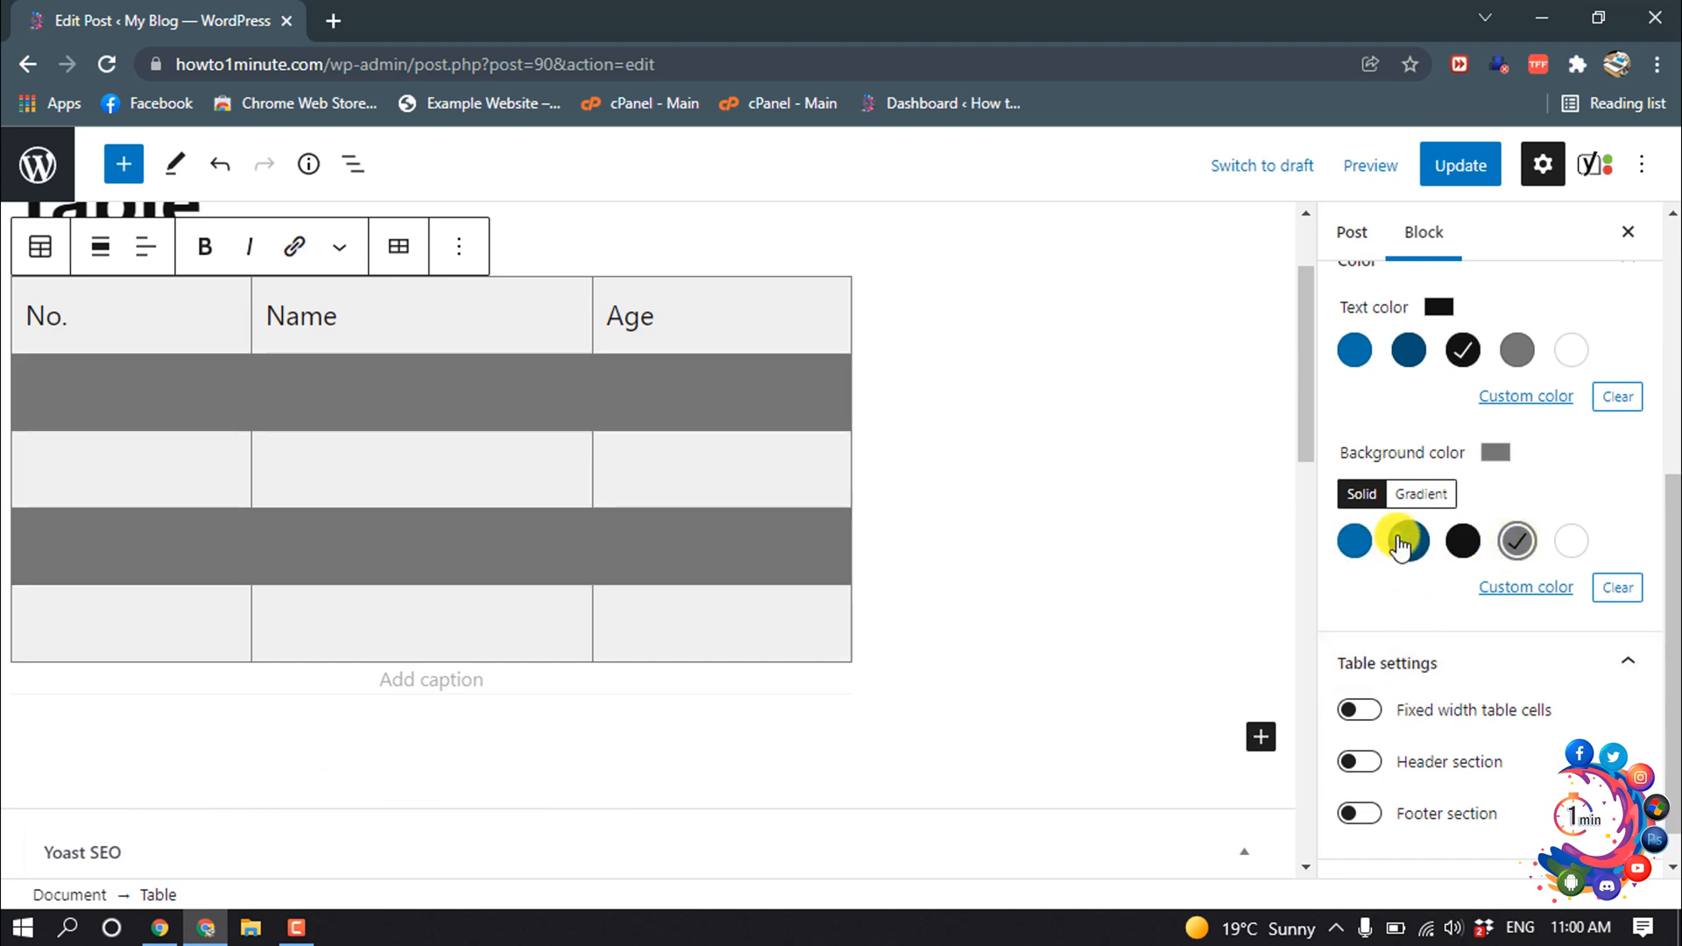
- Try a green gradient on the striped rows, then apply the blue-to-purple gradient
{"action": "left_click", "coordinate": [1420, 494]}
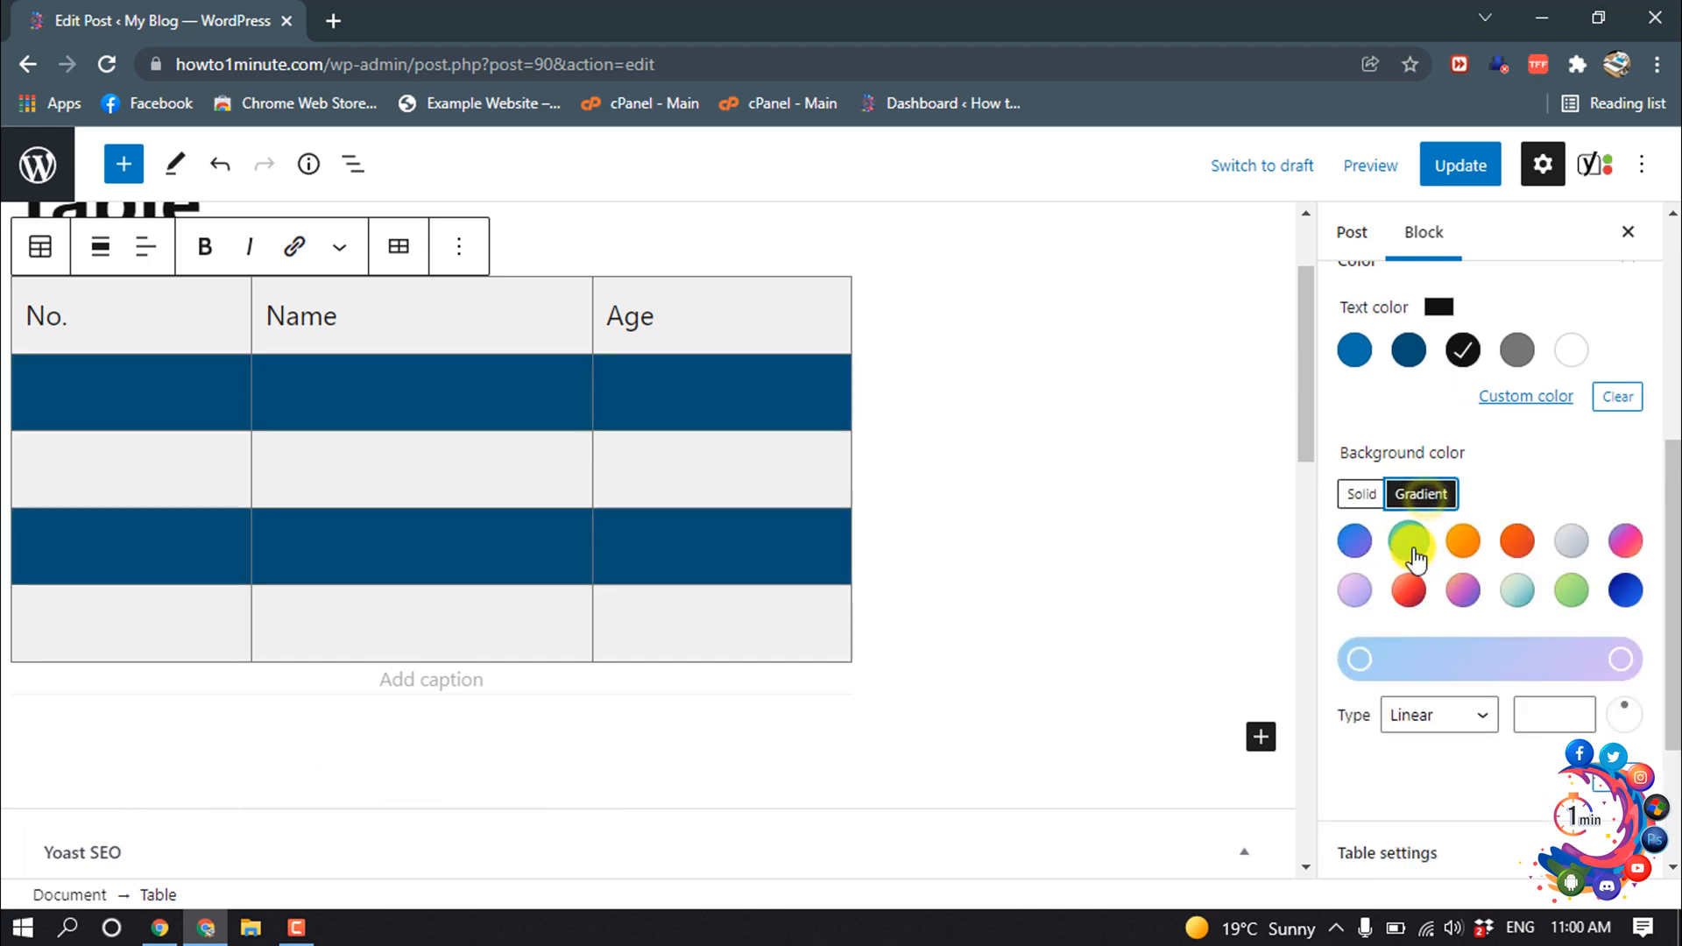
{"action": "left_click", "coordinate": [1408, 539]}
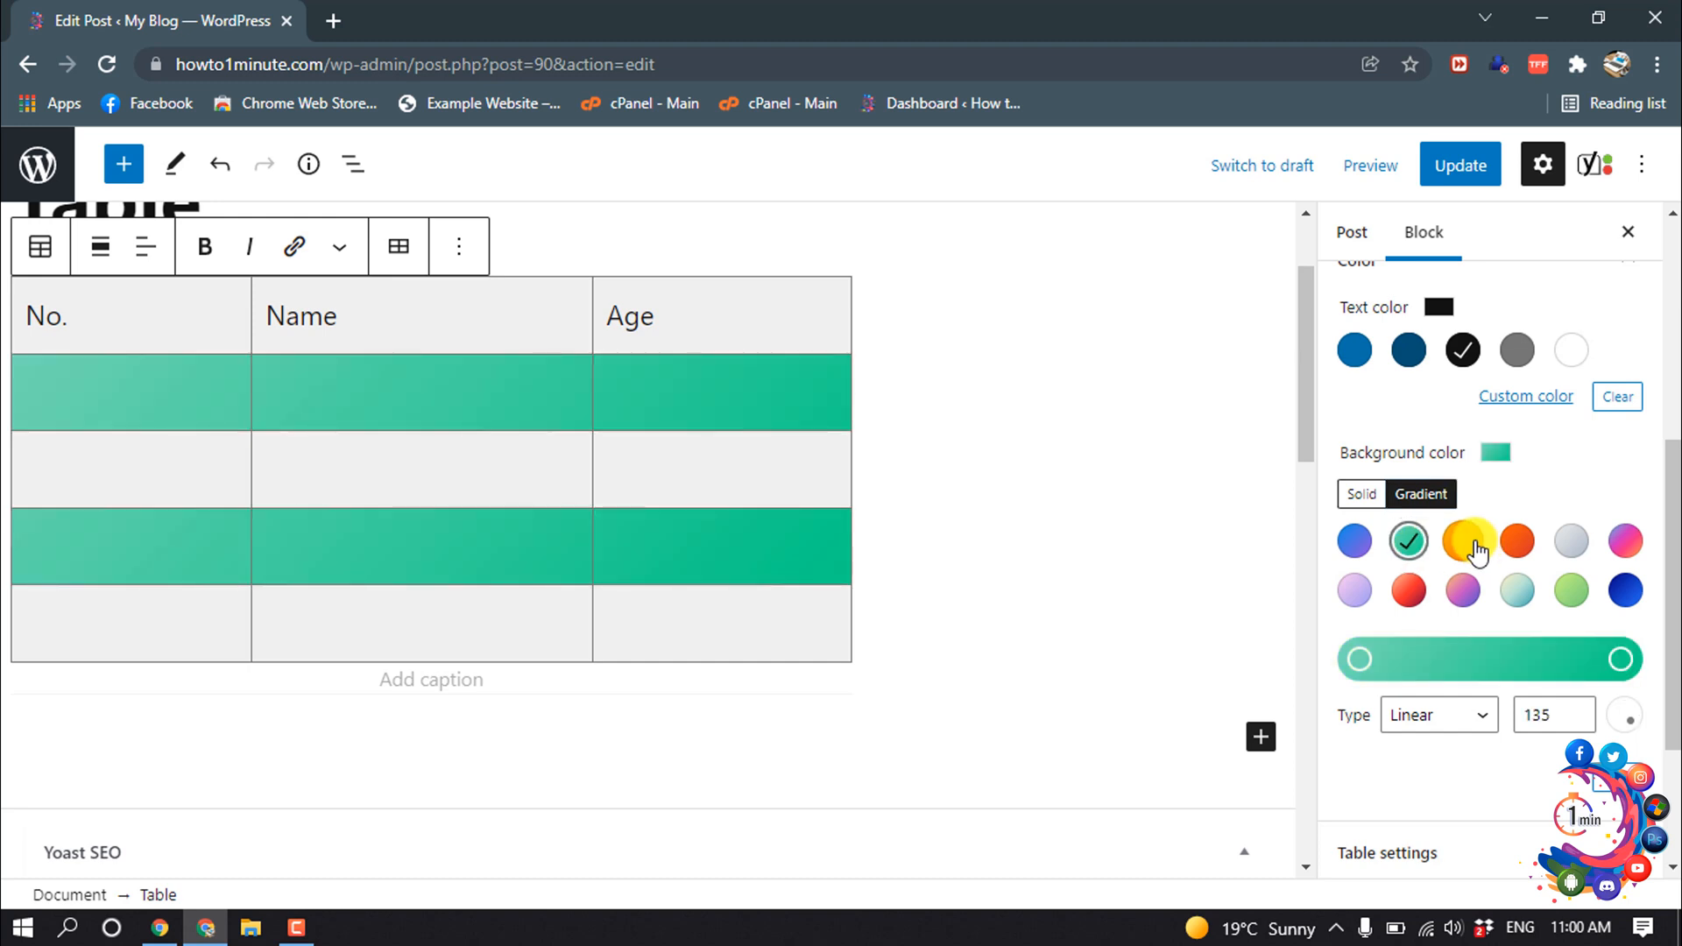
{"action": "left_click", "coordinate": [1408, 589]}
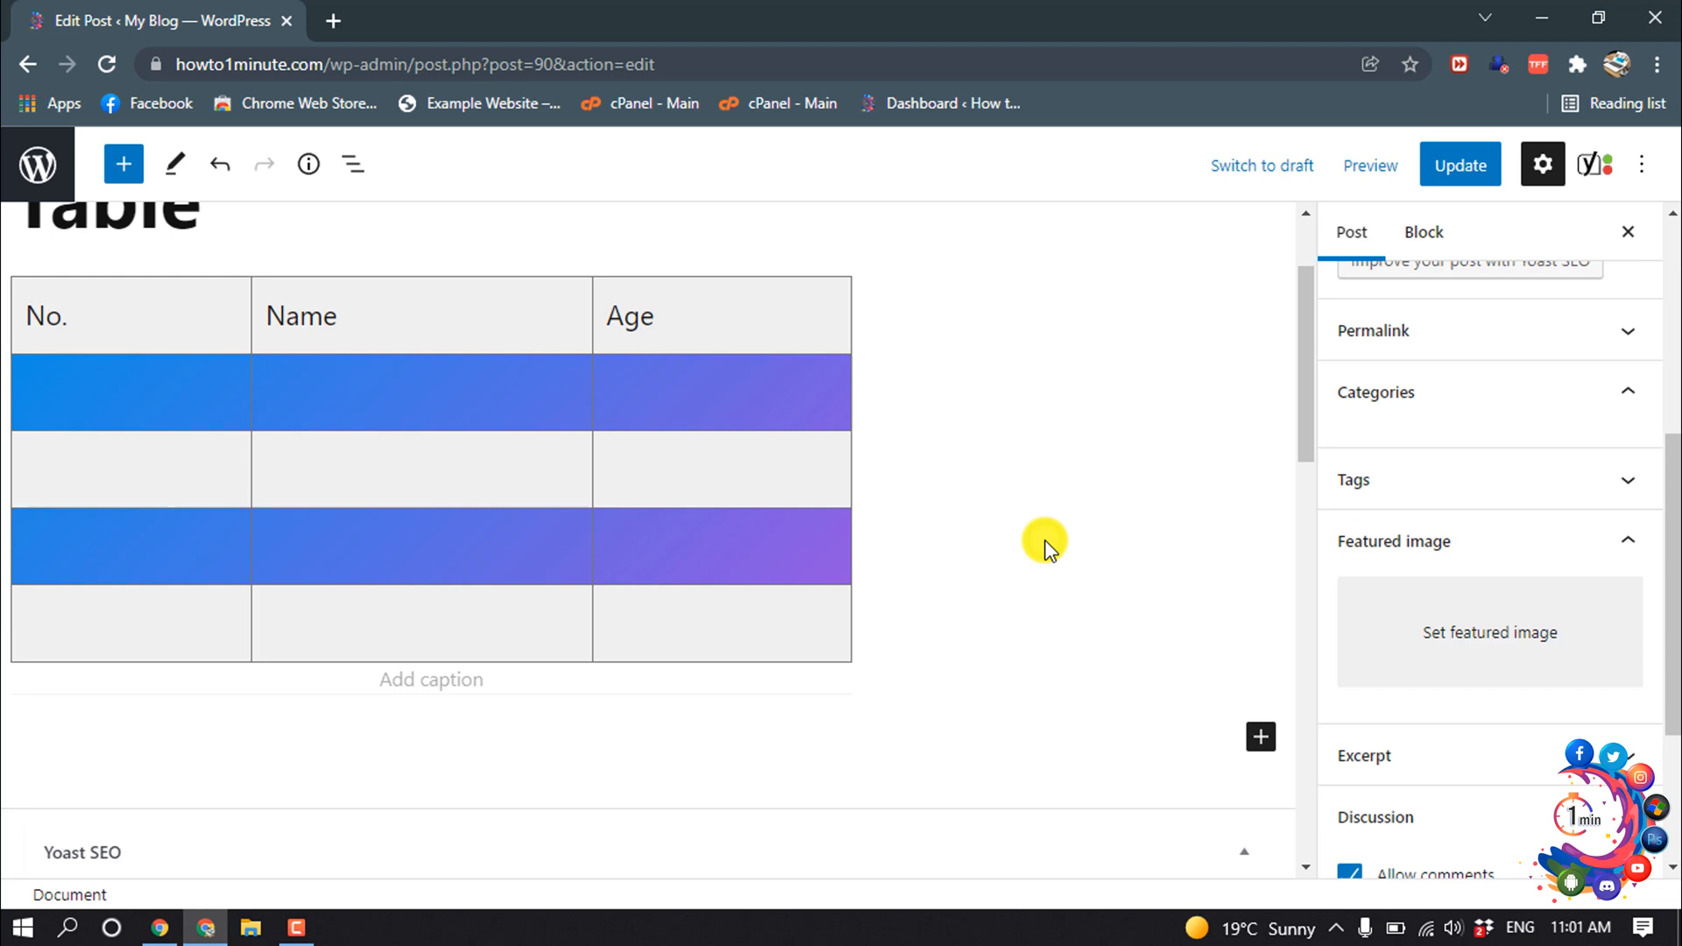
{"action": "left_click", "coordinate": [1375, 392]}
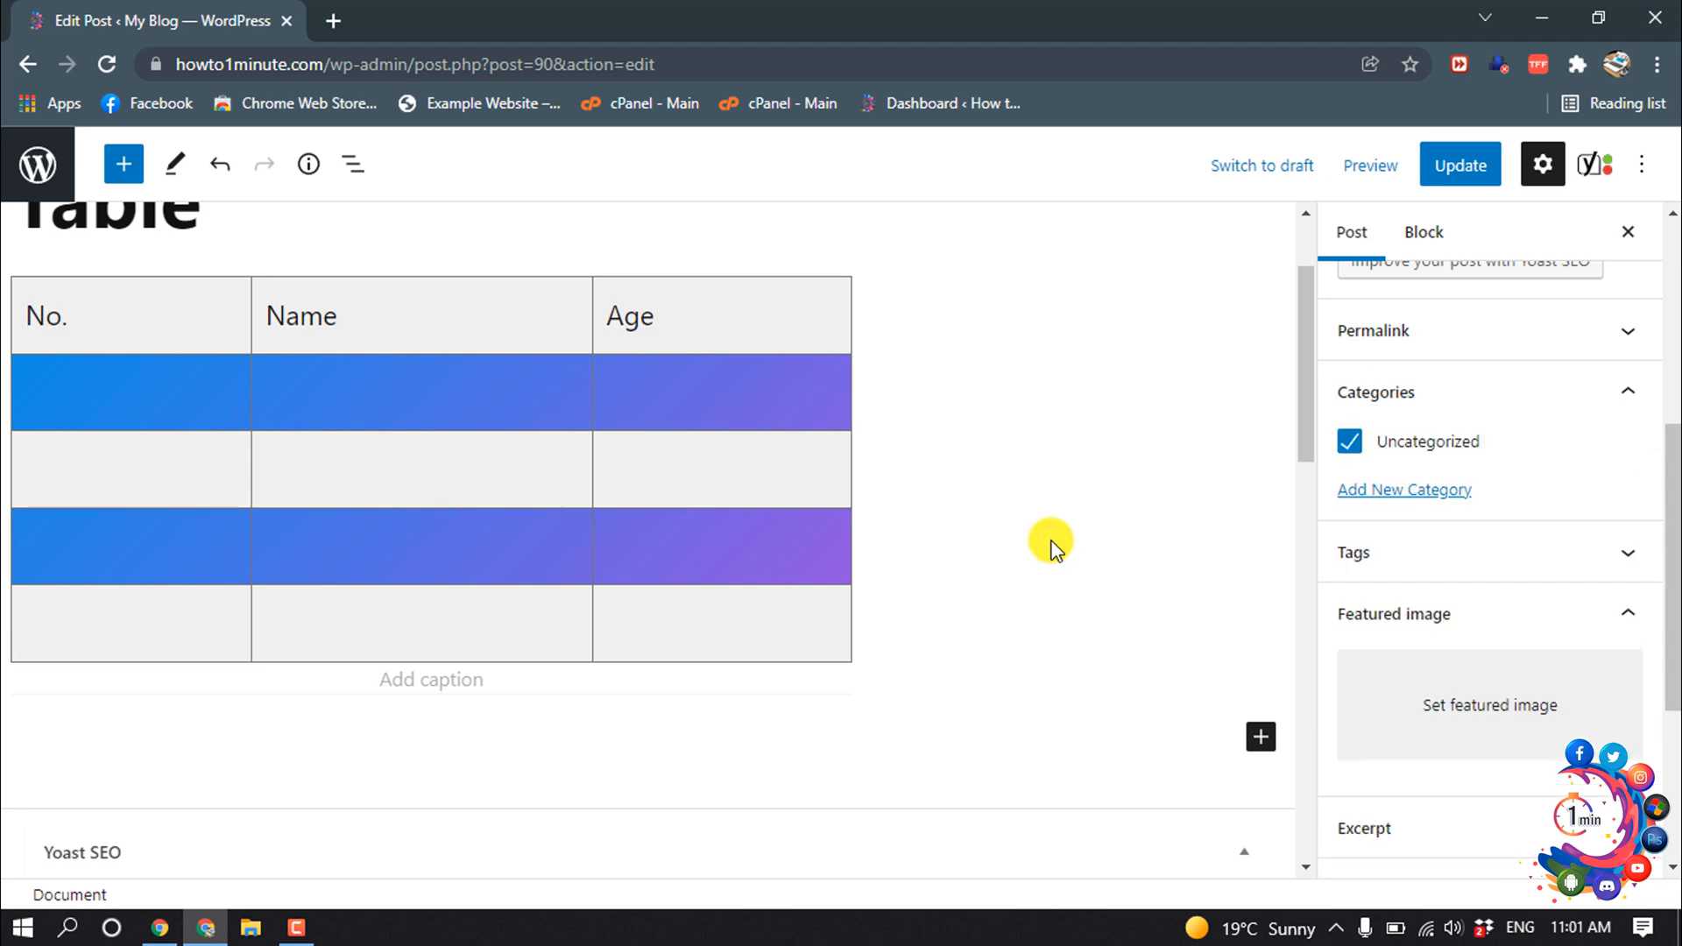